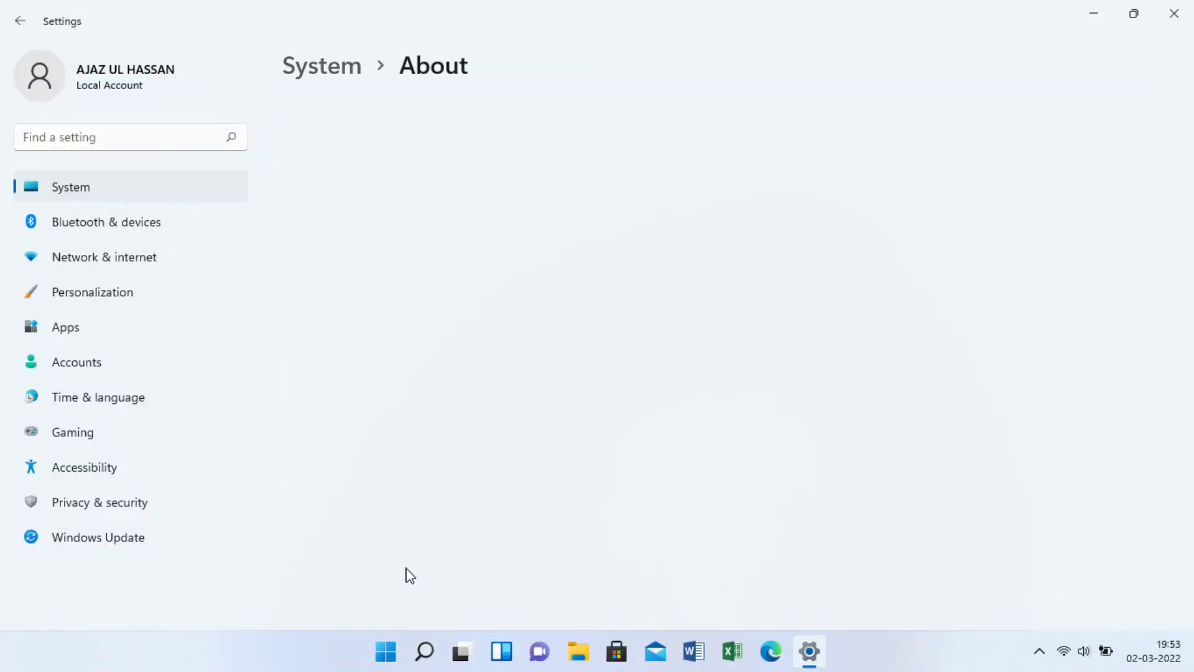
Step: Scroll the About page's device and Windows specifications, showing Windows 10 Home, version 20H2
{"action": "scroll", "scroll_direction": "down", "scroll_amount": 3}
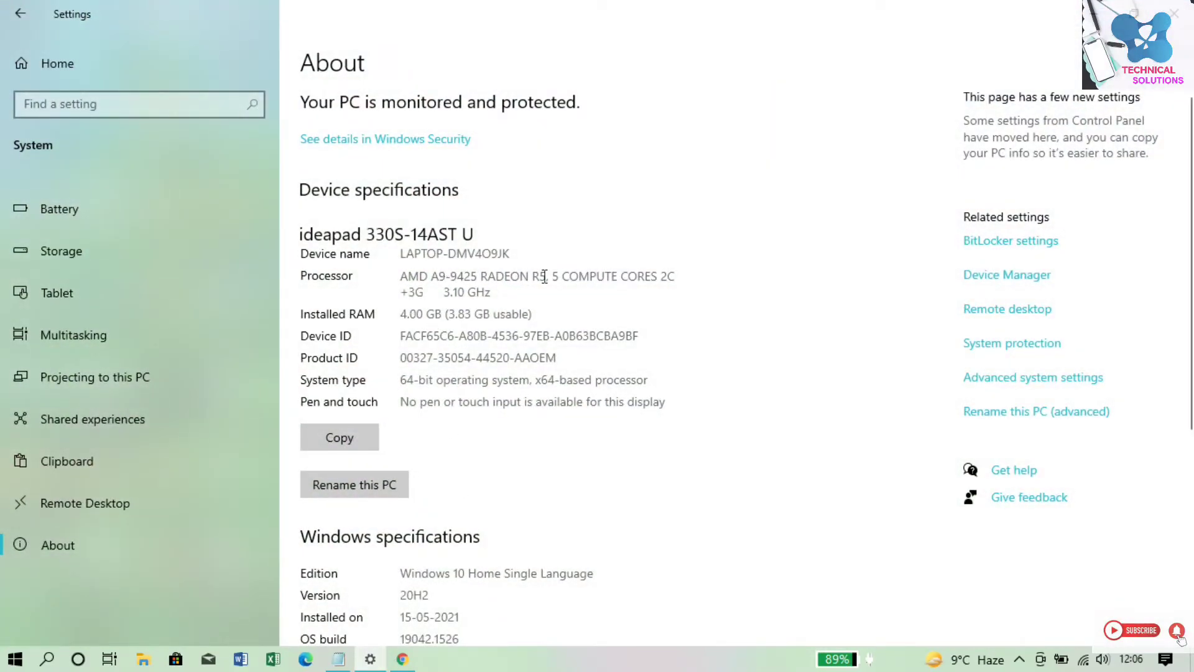
{"action": "mouse_move", "coordinate": [472, 332]}
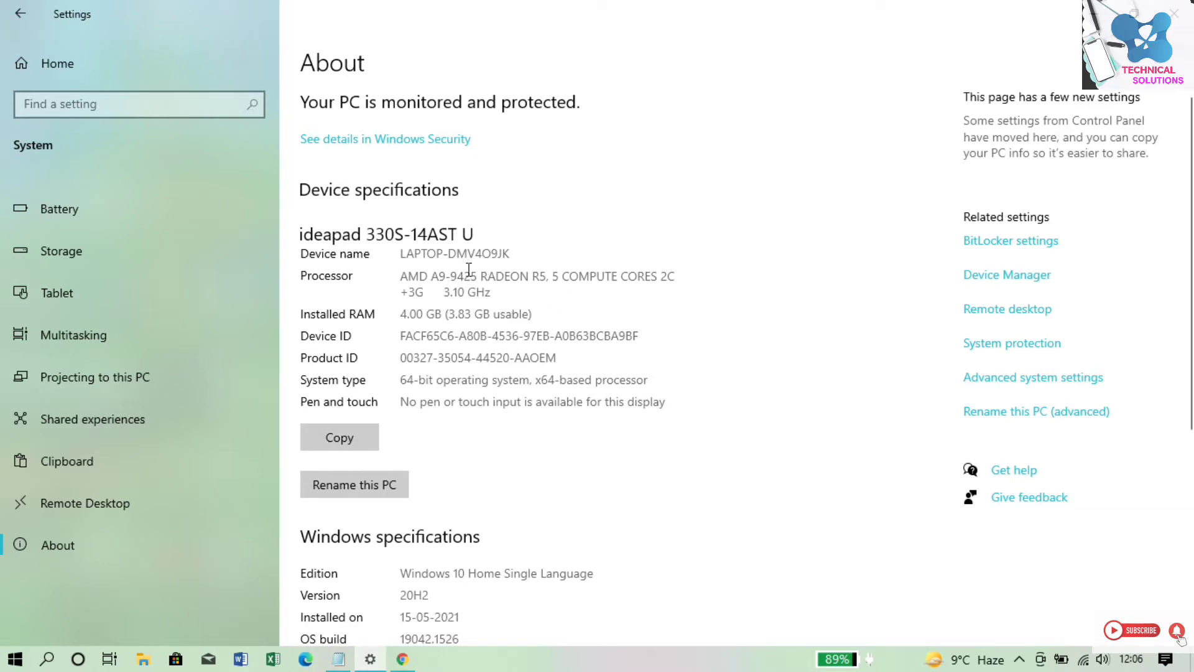
{"action": "scroll", "scroll_direction": "down", "scroll_amount": 3}
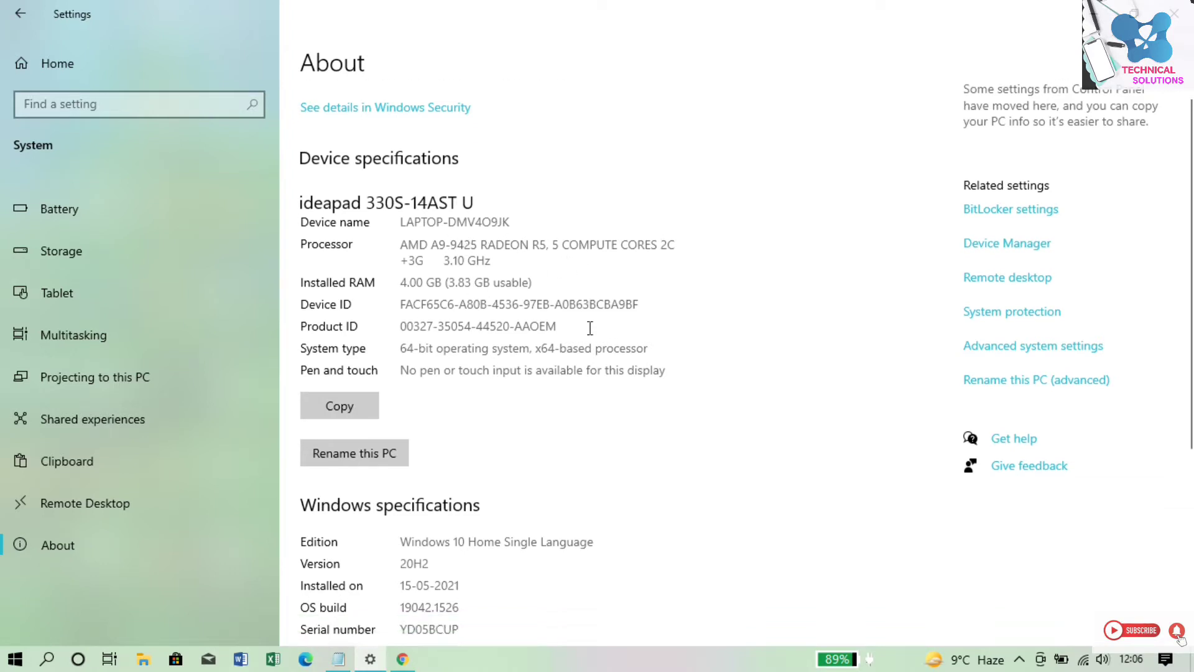
{"action": "scroll", "scroll_direction": "down", "scroll_amount": 3}
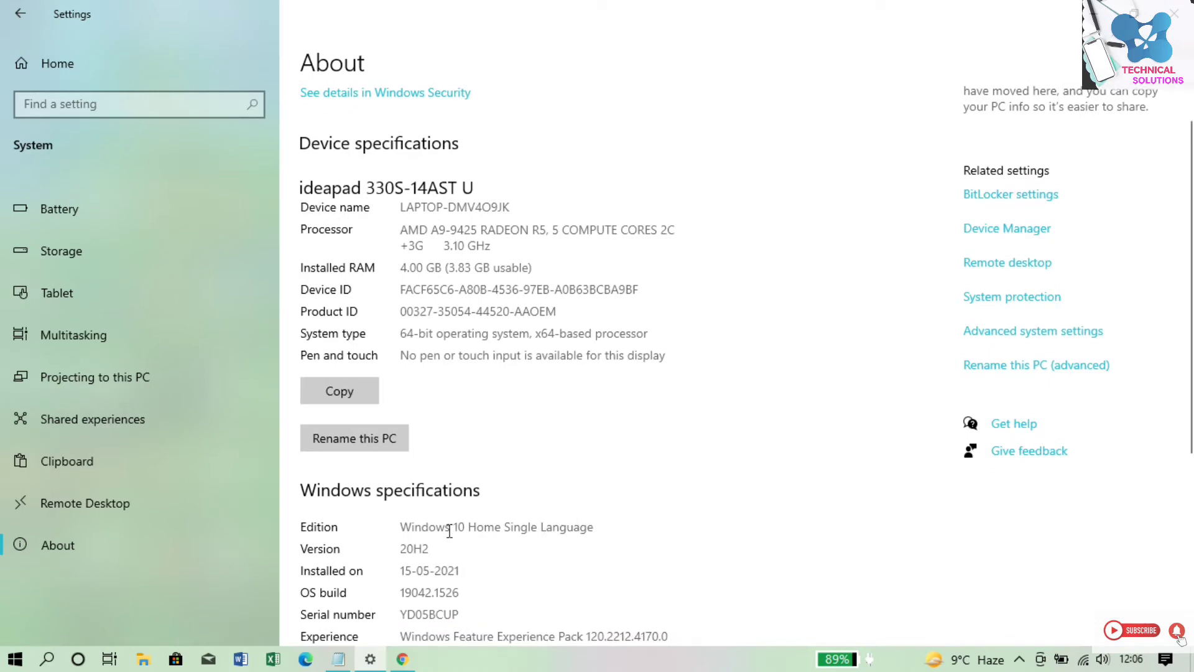
{"action": "scroll", "scroll_direction": "down", "scroll_amount": 3}
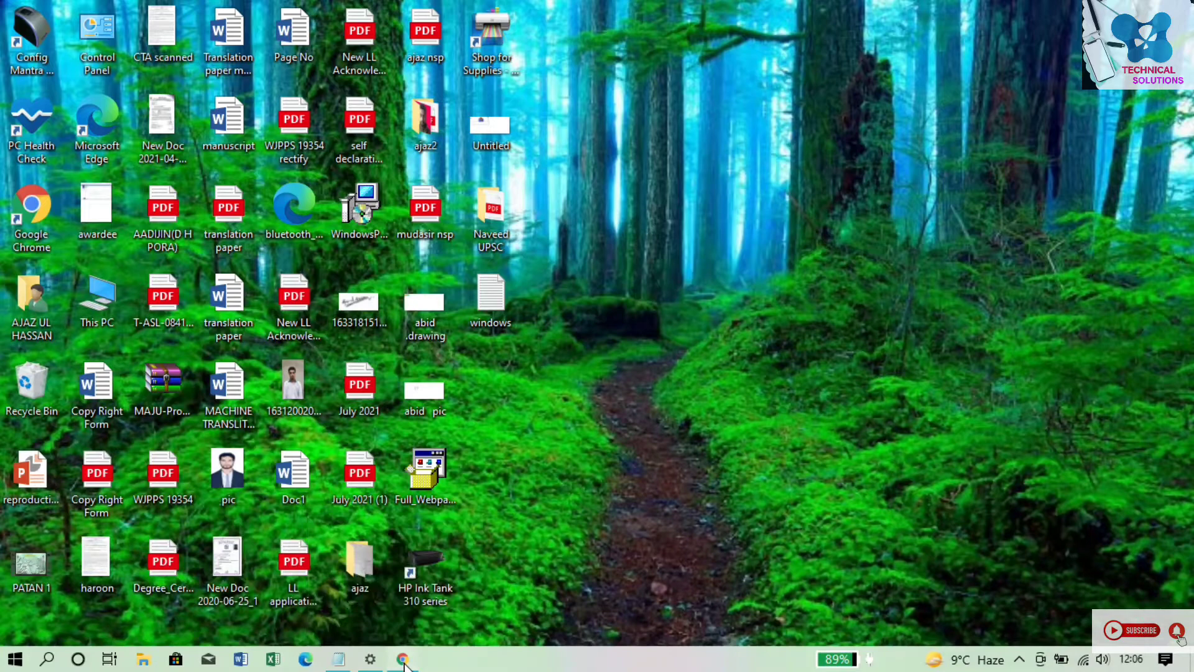
Step: Open the Windows 11 download page in Chrome and submit the multi-edition ISO under Disk Image
{"action": "left_click", "coordinate": [403, 659]}
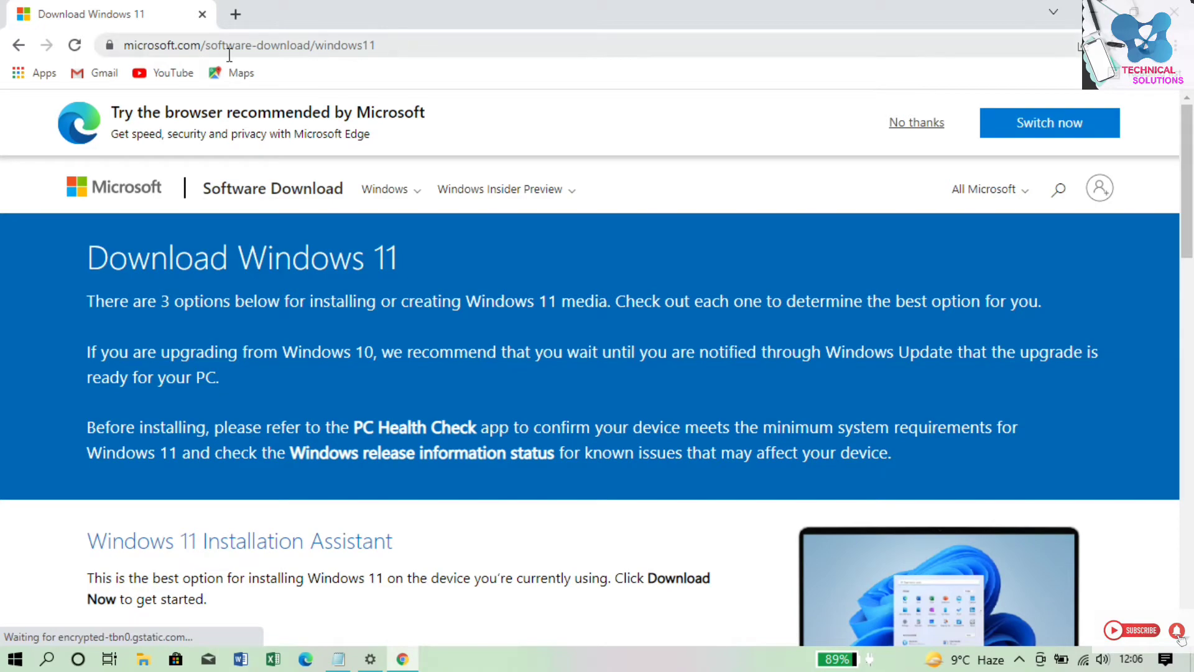
{"action": "scroll", "scroll_direction": "down", "scroll_amount": 3}
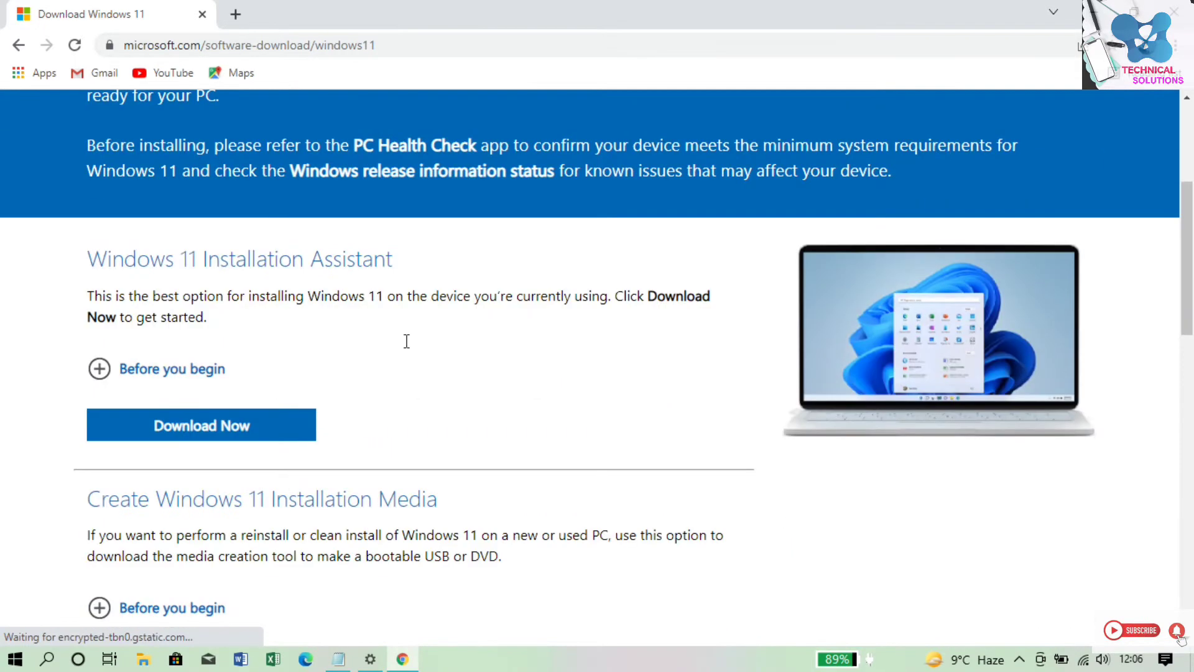
{"action": "scroll", "scroll_direction": "down", "scroll_amount": 3}
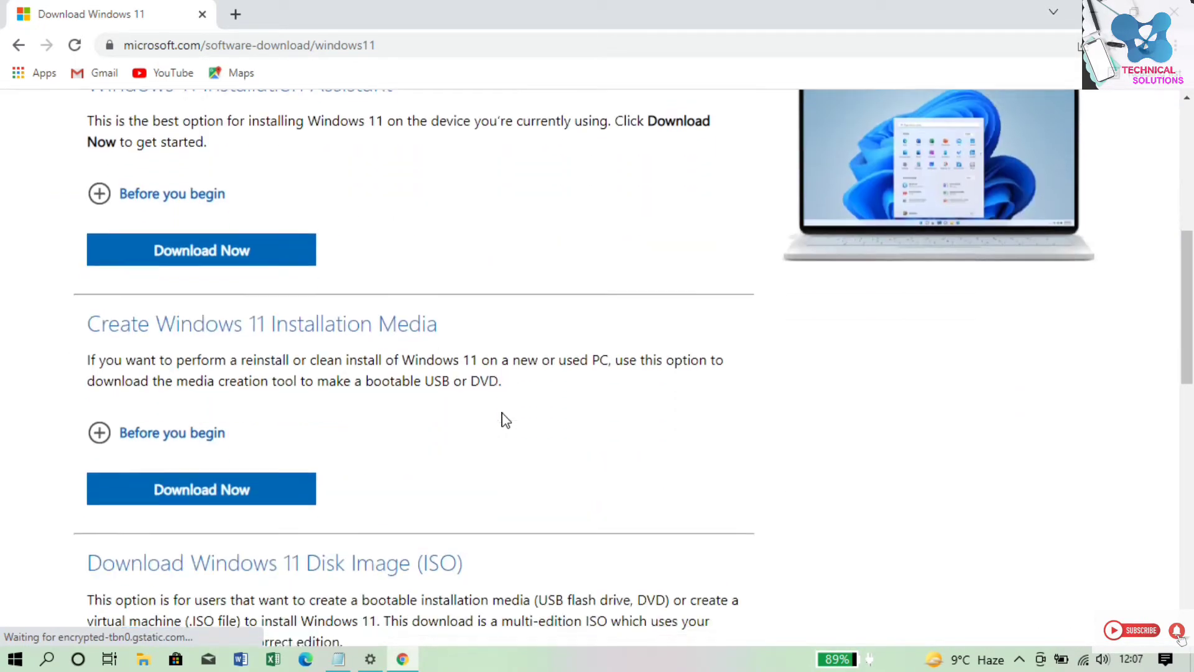
{"action": "scroll", "scroll_direction": "down", "scroll_amount": 3}
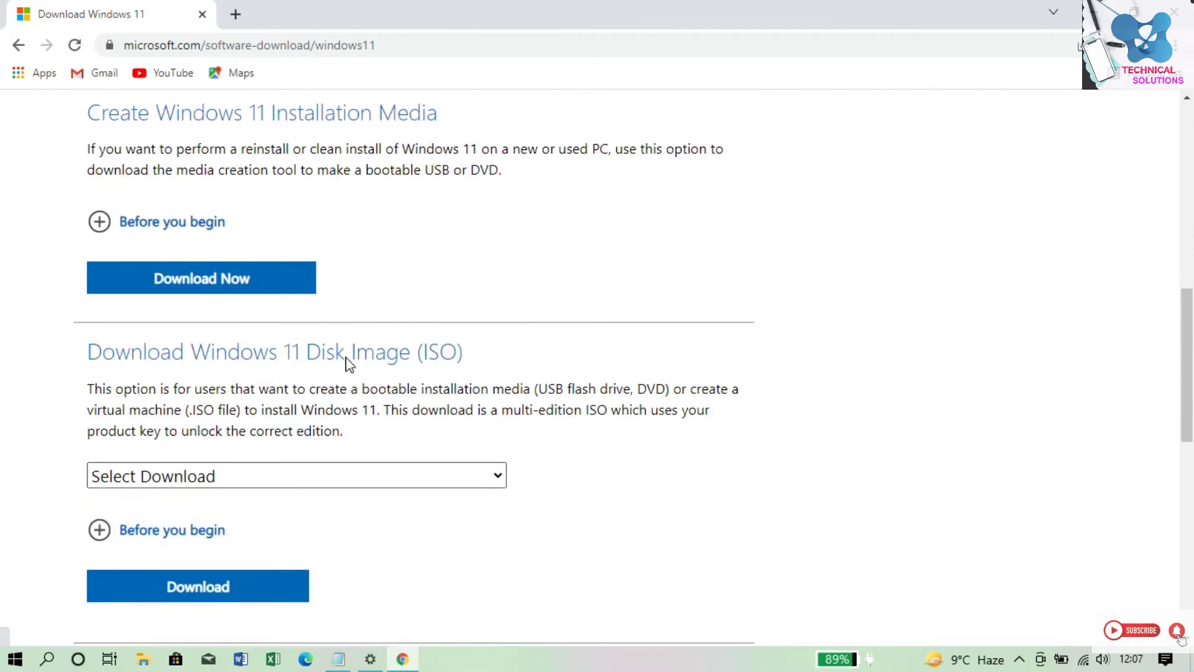
{"action": "mouse_move", "coordinate": [242, 480]}
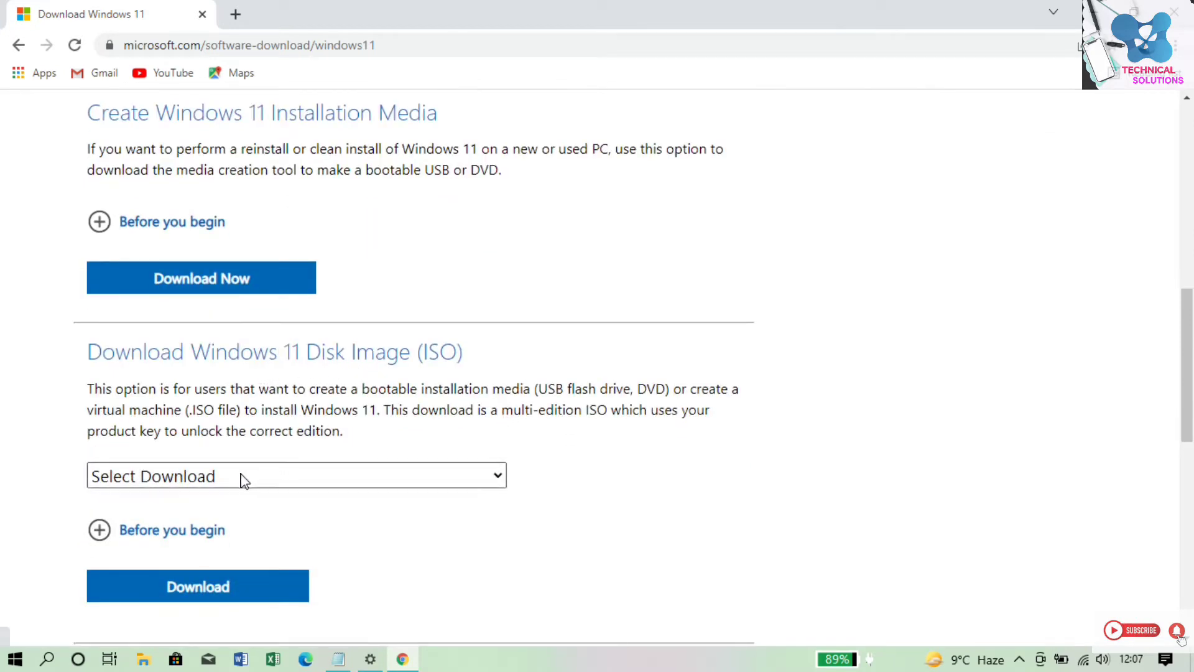
{"action": "left_click", "coordinate": [296, 476]}
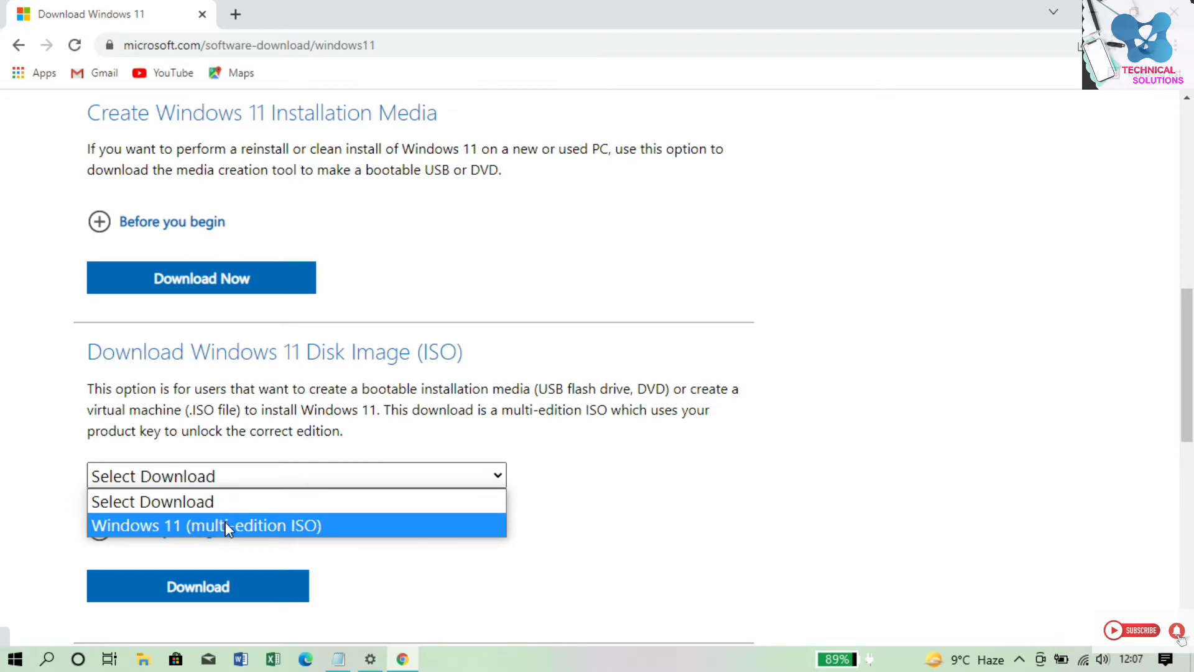
{"action": "left_click", "coordinate": [207, 525]}
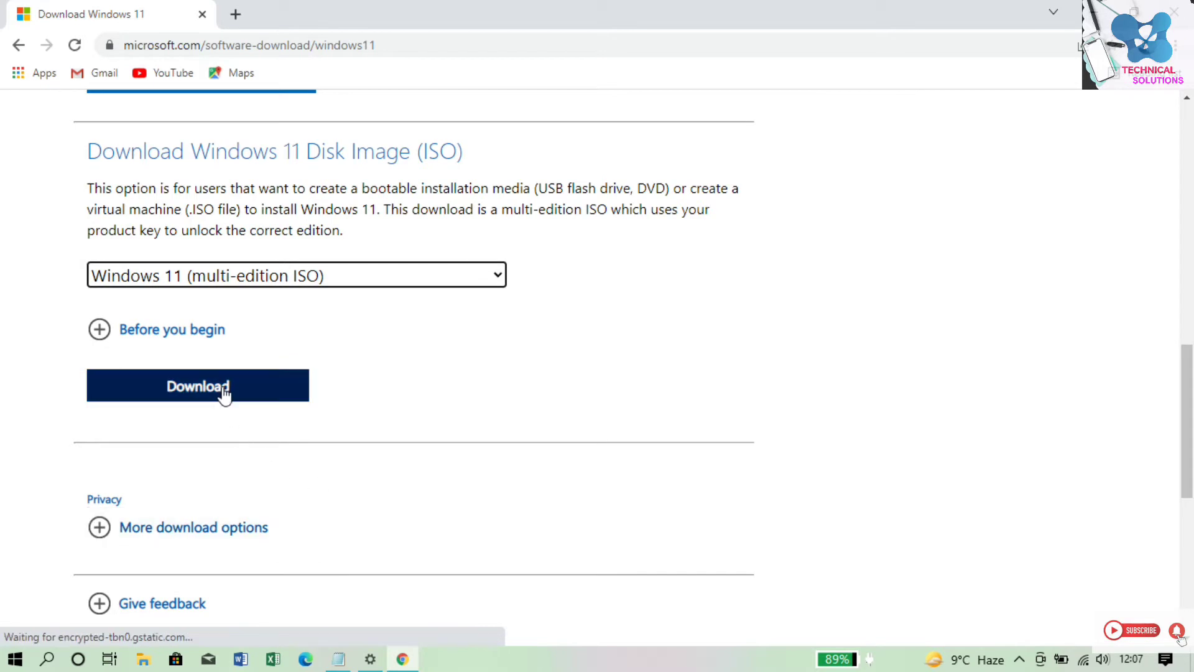
{"action": "mouse_move", "coordinate": [221, 394]}
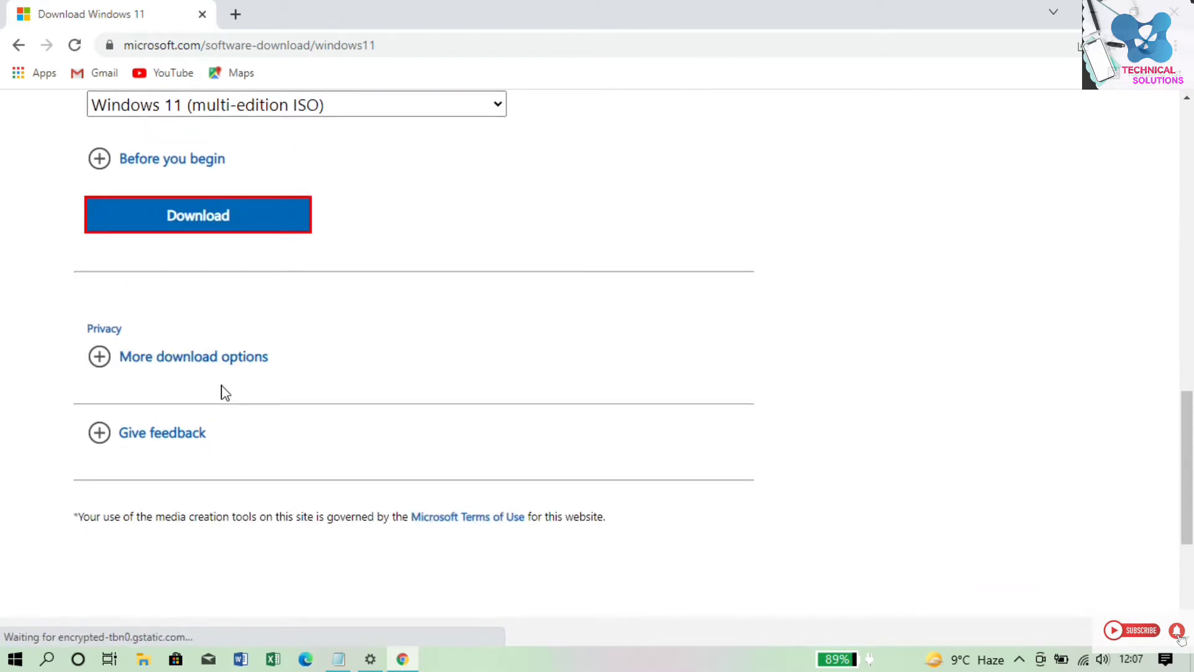
{"action": "left_click", "coordinate": [197, 214]}
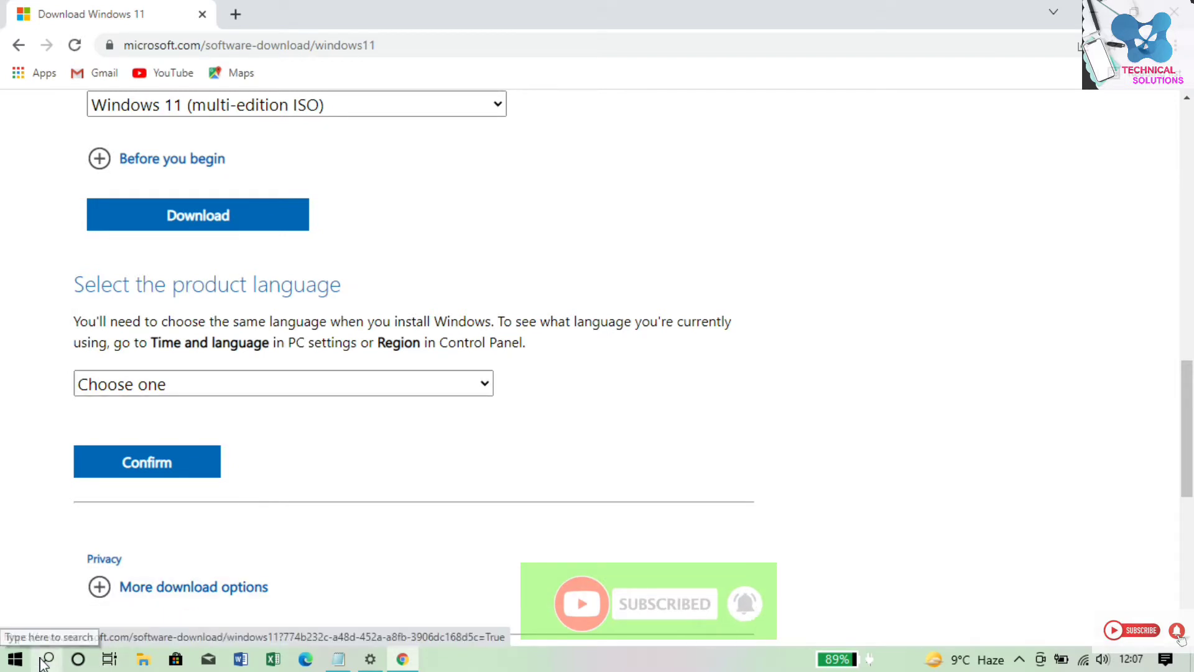
{"action": "left_click", "coordinate": [47, 659]}
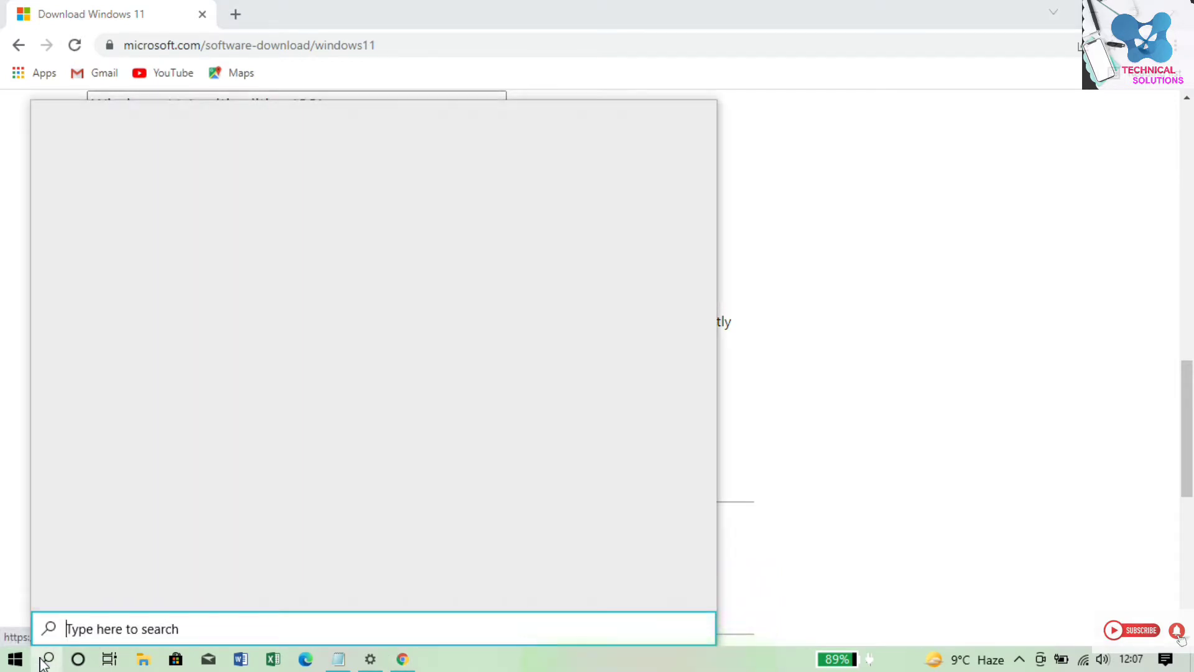
{"action": "type", "text": "re"}
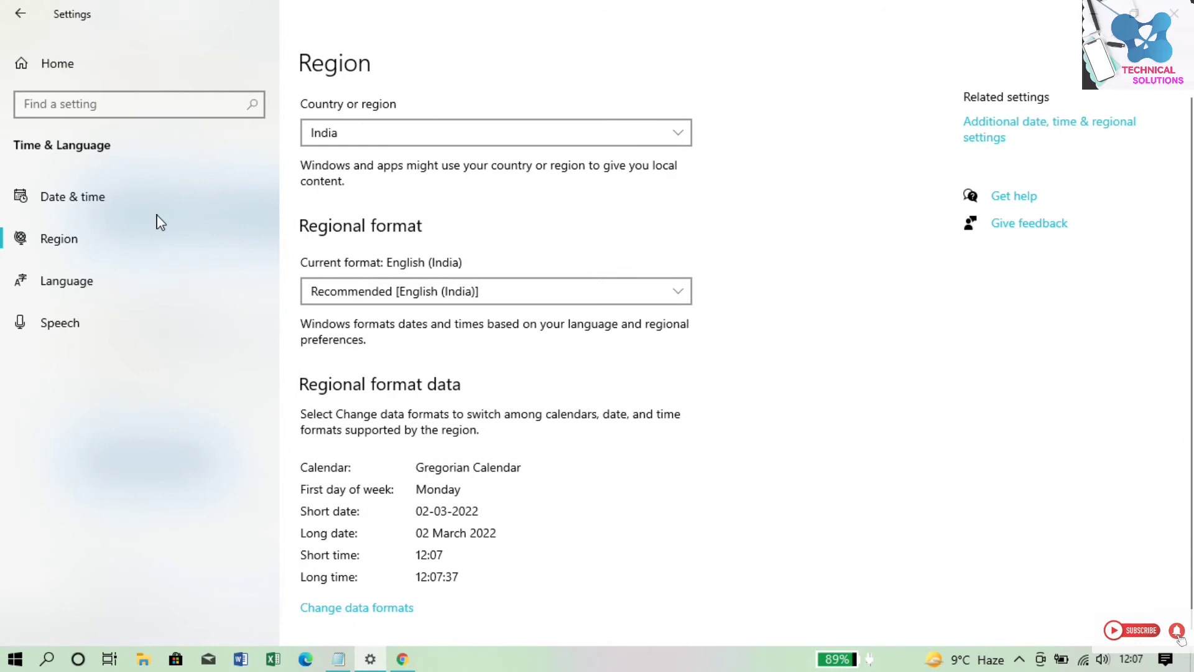
{"action": "mouse_move", "coordinate": [428, 132]}
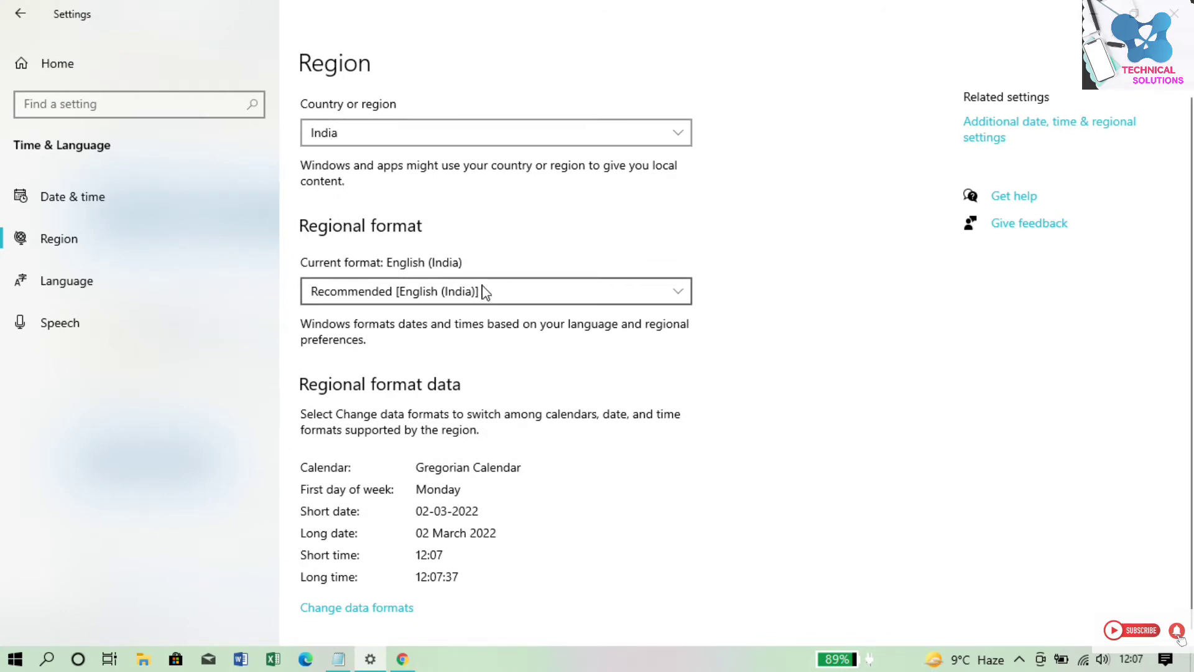
{"action": "mouse_move", "coordinate": [411, 297]}
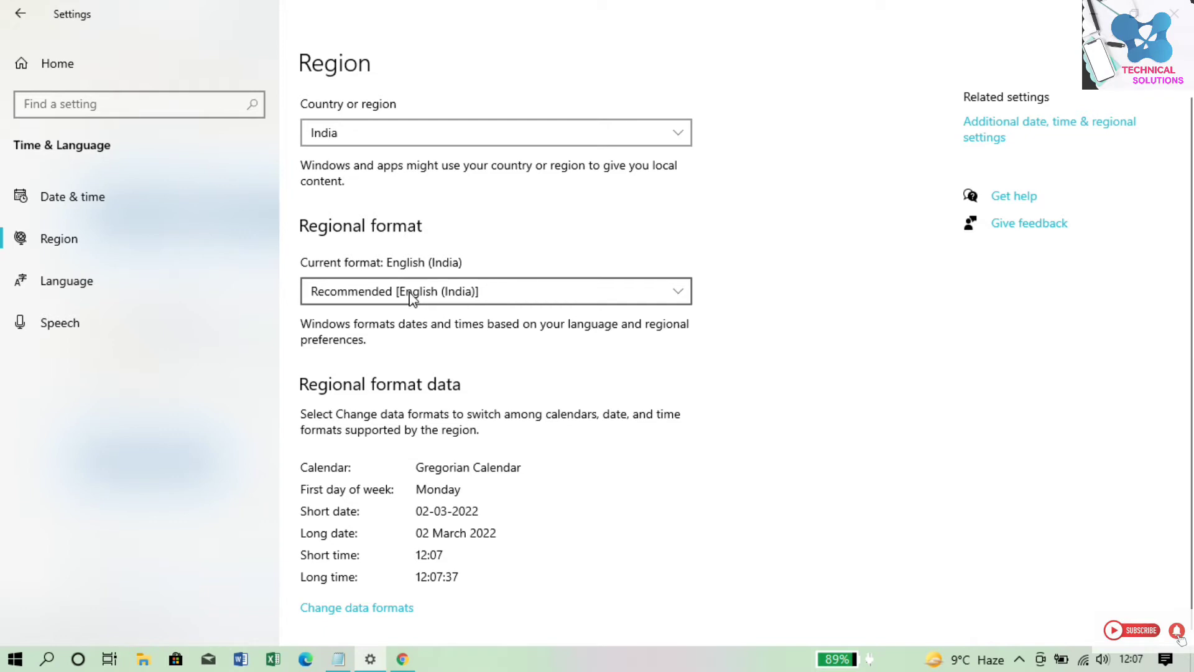
{"action": "mouse_move", "coordinate": [529, 315]}
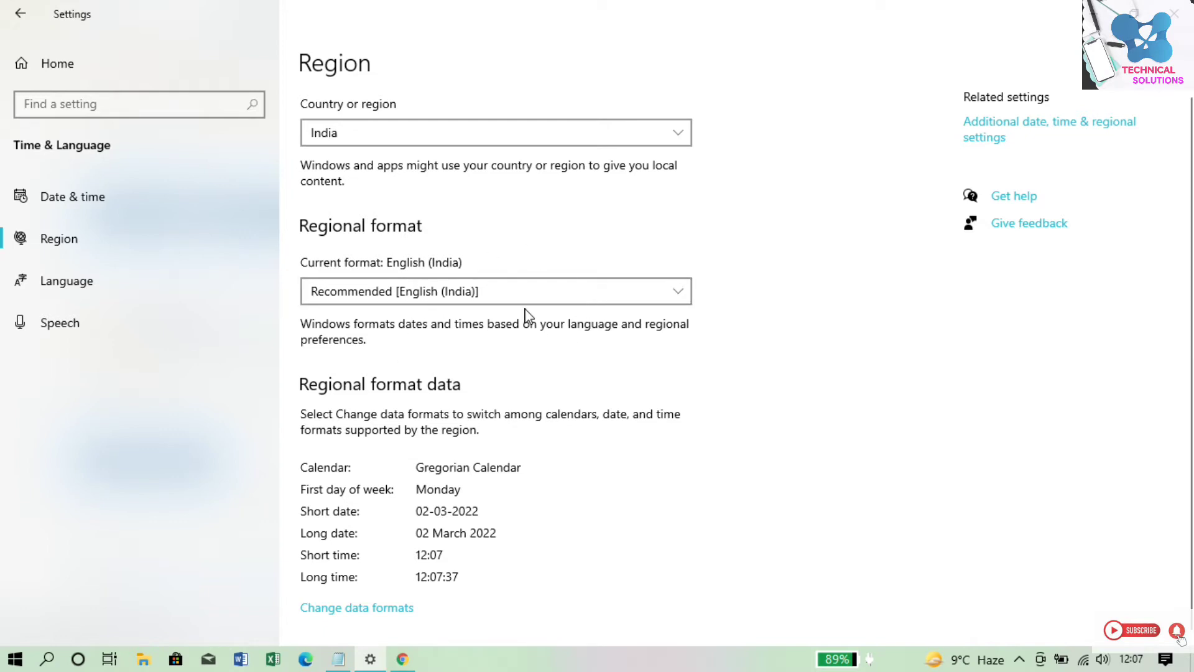
{"action": "left_click", "coordinate": [402, 659]}
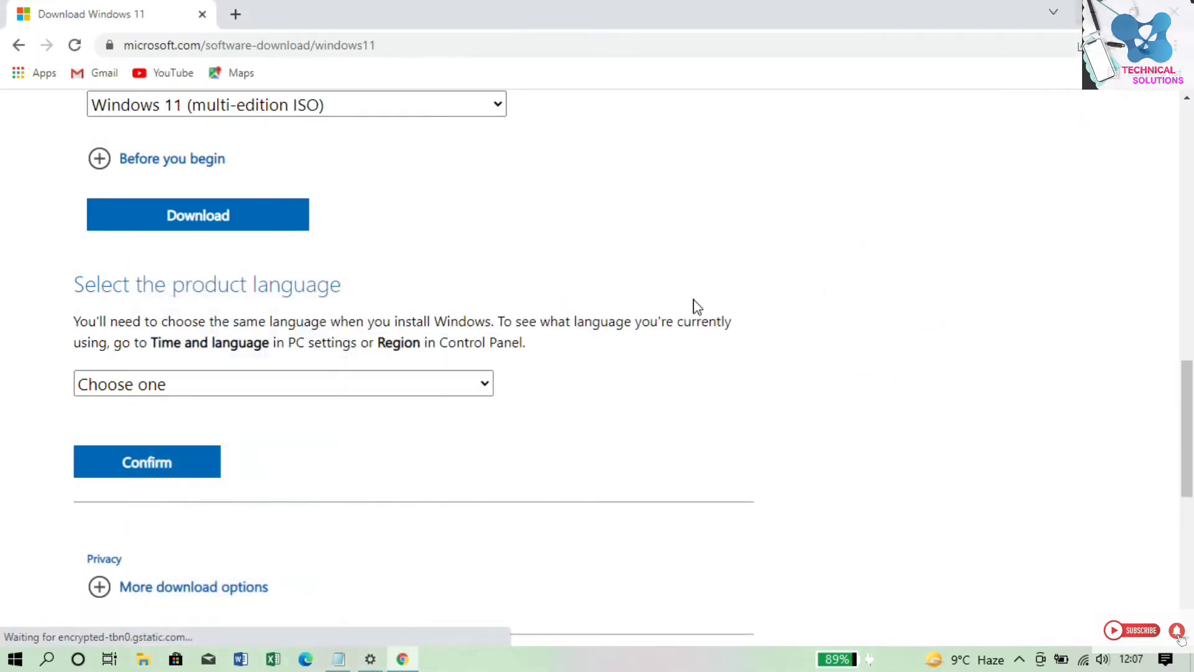
Step: Choose English as the product language and download the 64-bit Win11_English_x64 ISO
{"action": "left_click", "coordinate": [283, 384]}
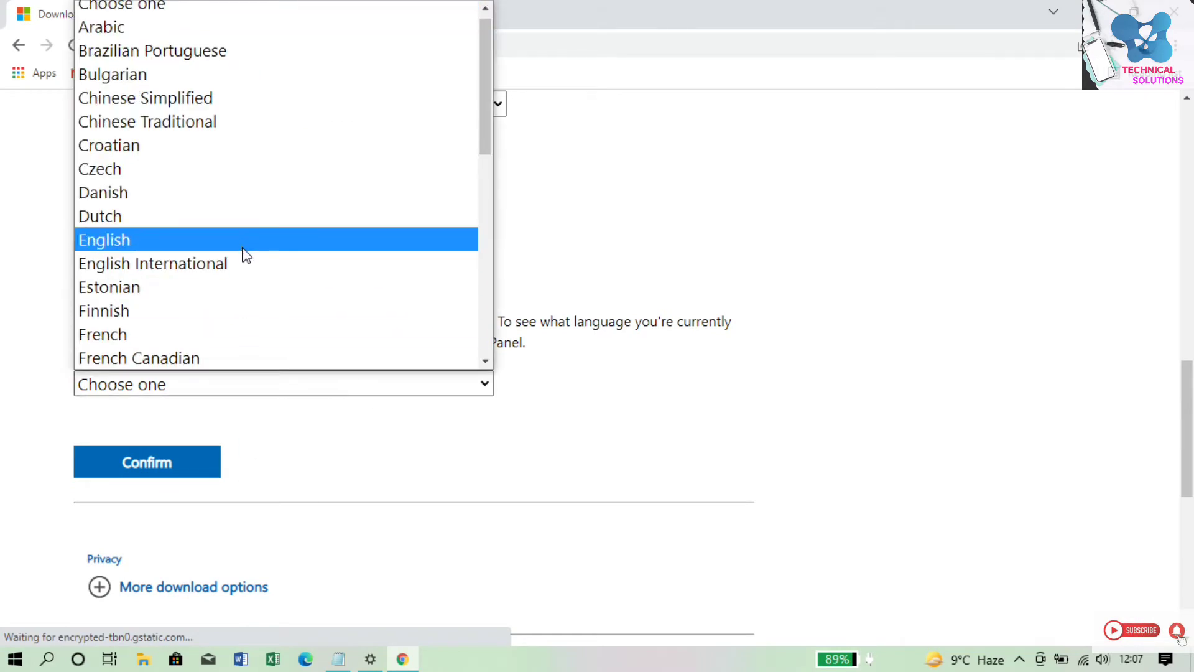
{"action": "left_click", "coordinate": [104, 239]}
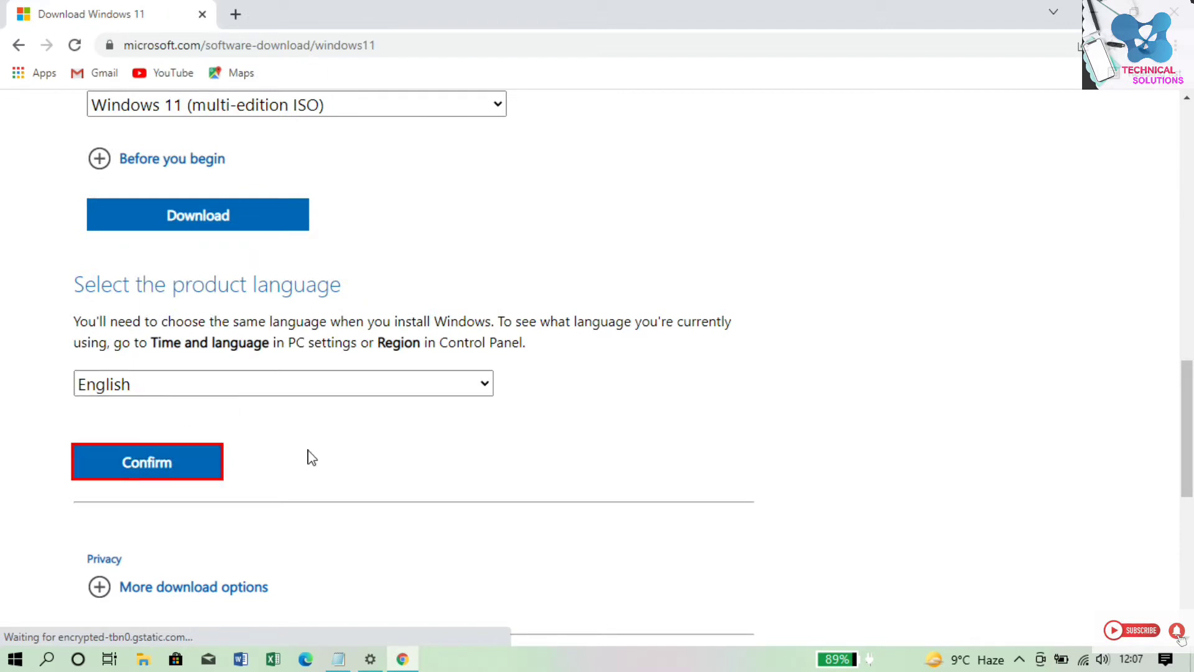
{"action": "left_click", "coordinate": [147, 462]}
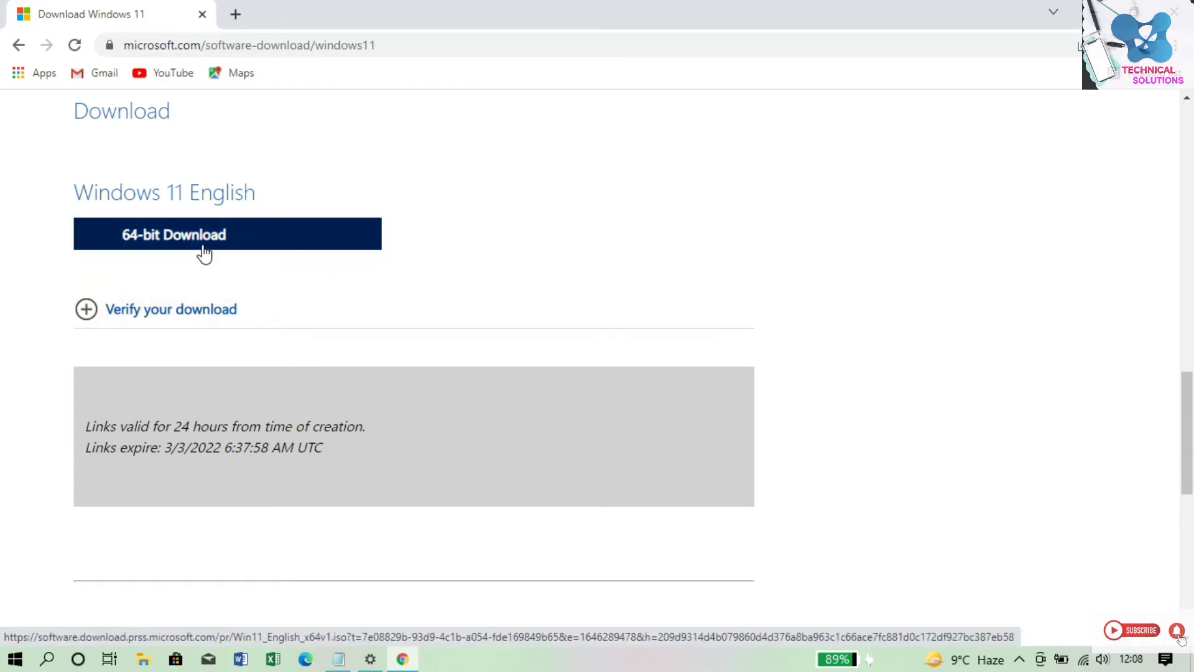
{"action": "left_click", "coordinate": [204, 234]}
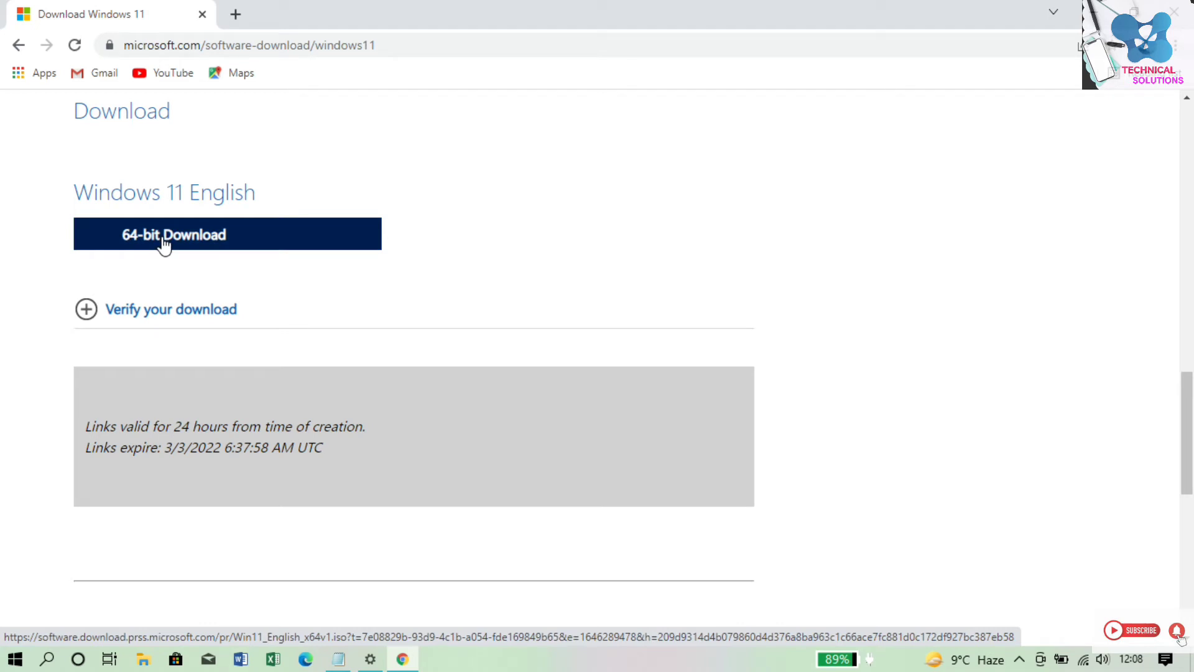
{"action": "left_click", "coordinate": [142, 659]}
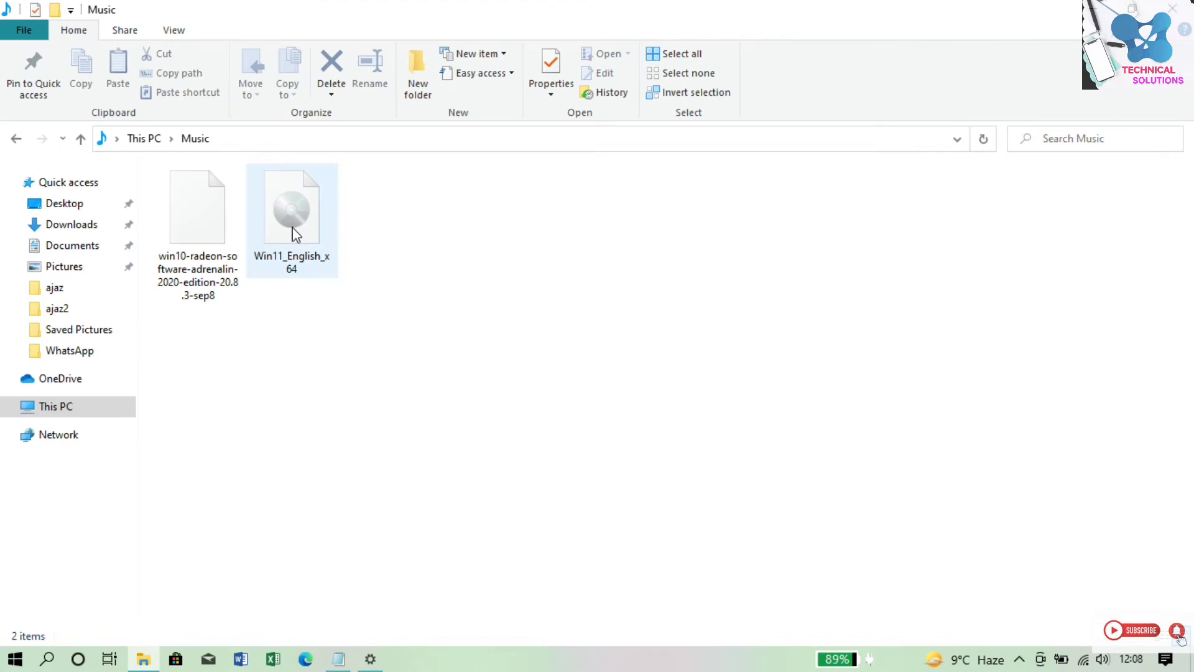
Step: Select Win11_English_x64 in Music to confirm its 5.12 GB size
{"action": "left_click", "coordinate": [292, 206]}
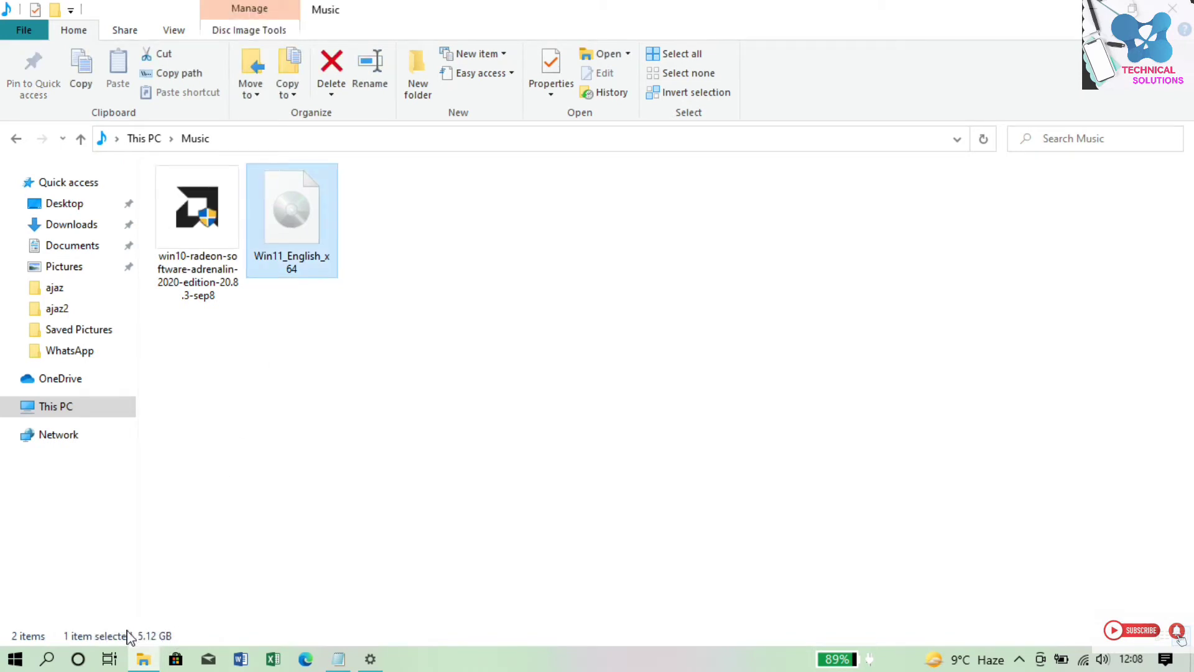
{"action": "mouse_move", "coordinate": [167, 644]}
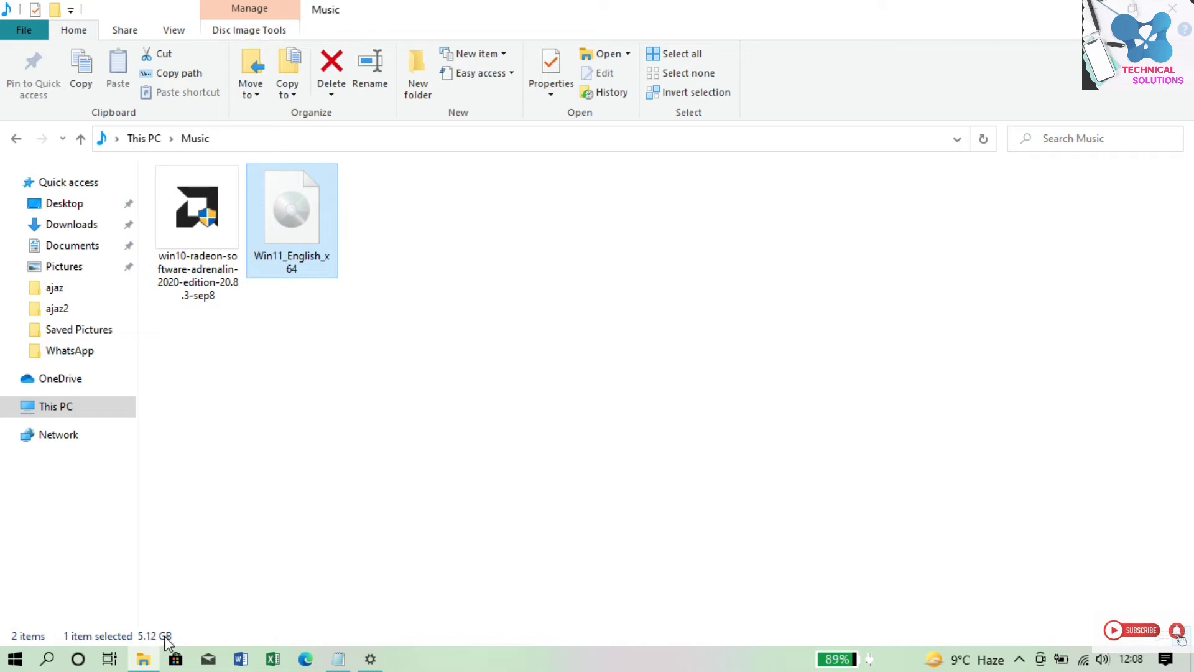
{"action": "mouse_move", "coordinate": [201, 624]}
{"action": "type", "text": "reg"}
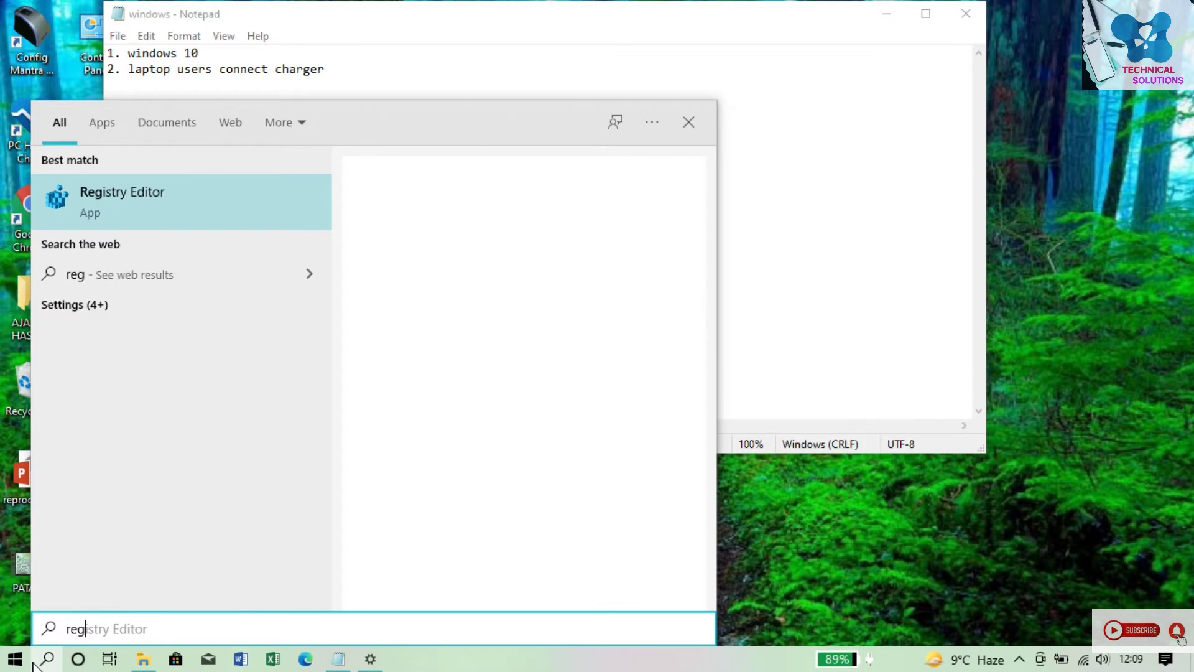
Step: Launch Registry Editor and paste the copied HKEY_LOCAL_MACHINE\SYSTEM\Setup\MoSetup path to navigate there
{"action": "left_click", "coordinate": [122, 191]}
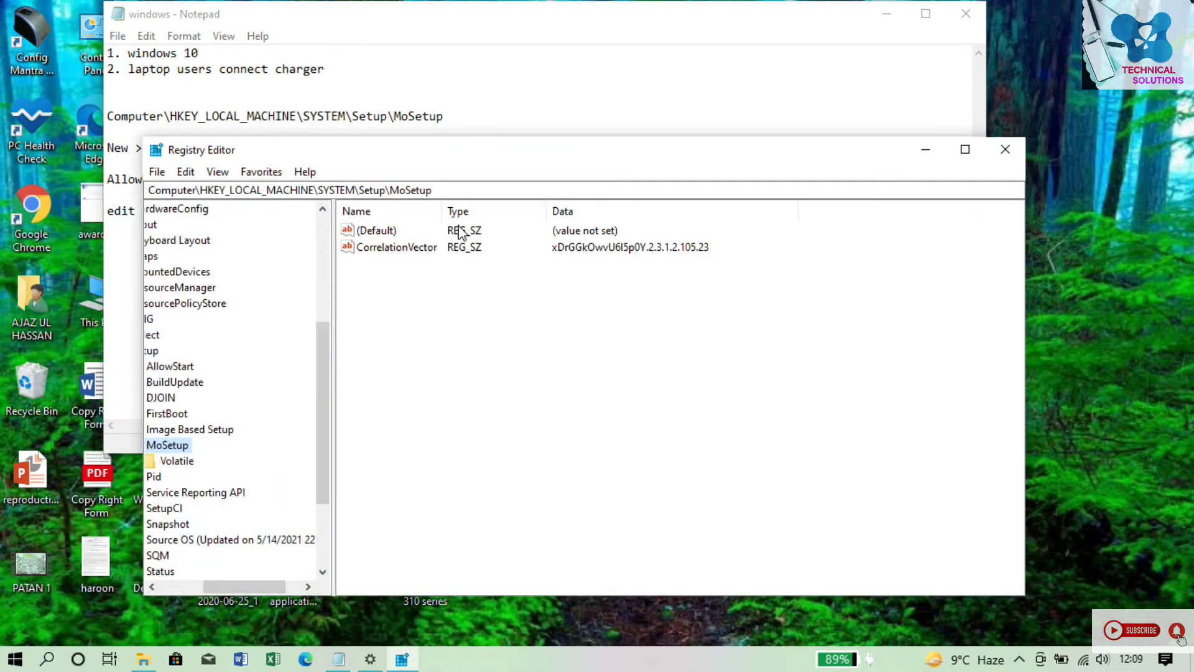
{"action": "left_click", "coordinate": [290, 190]}
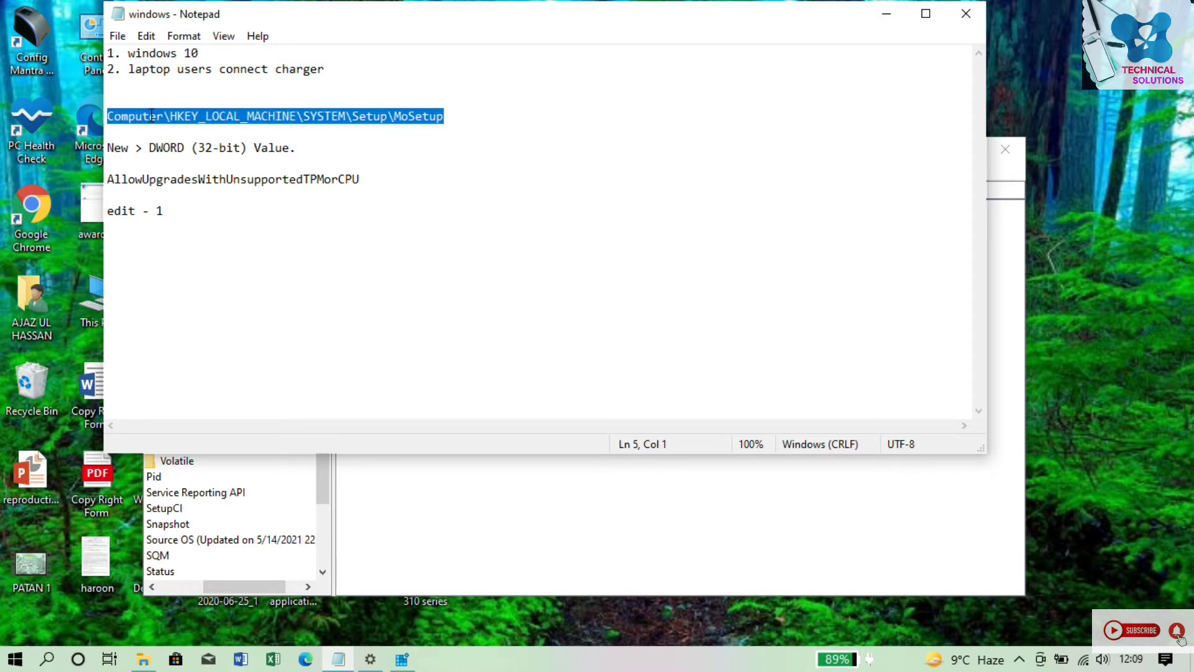
{"action": "right_click", "coordinate": [168, 137]}
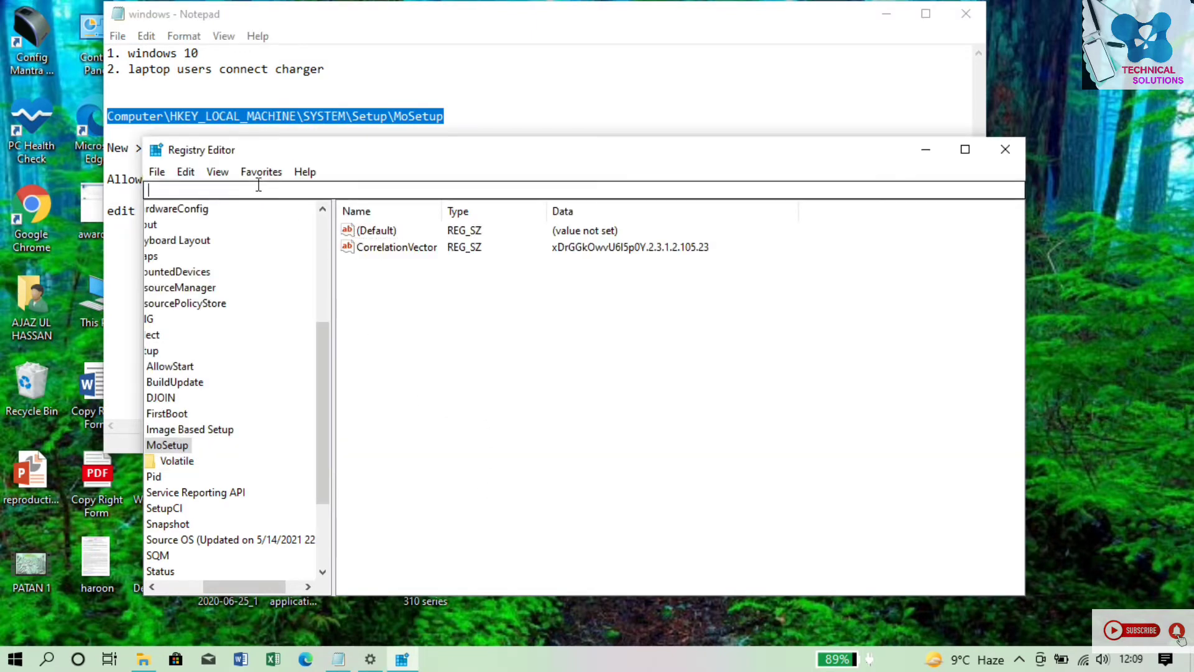
{"action": "right_click", "coordinate": [228, 189]}
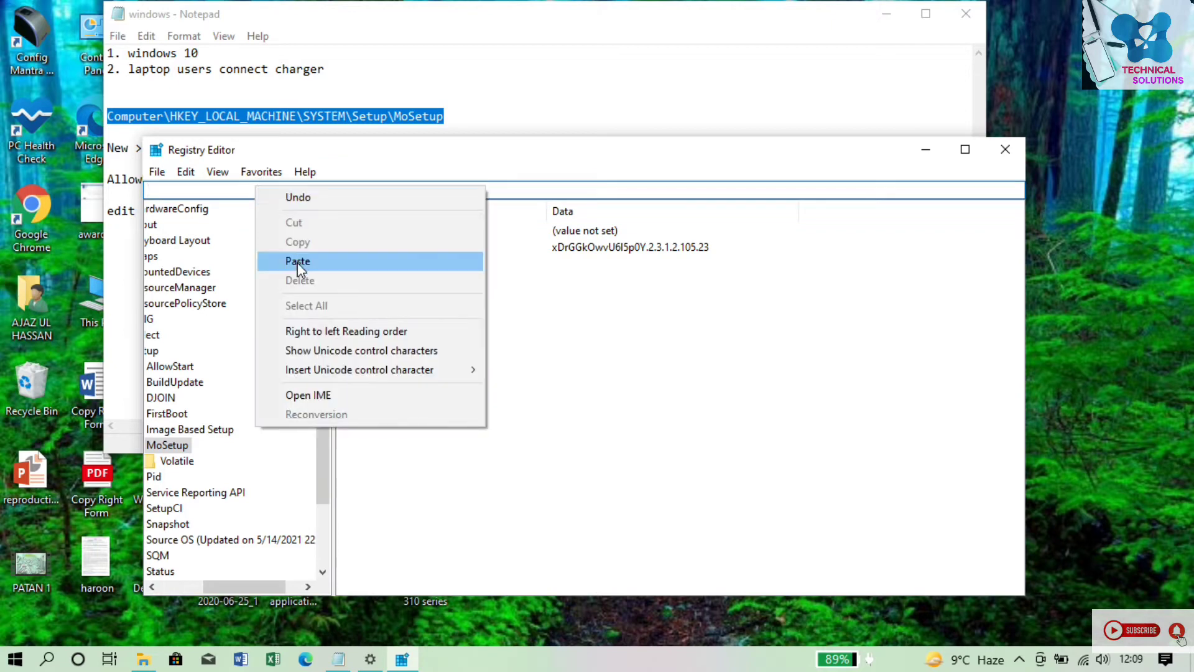
{"action": "mouse_move", "coordinate": [286, 272]}
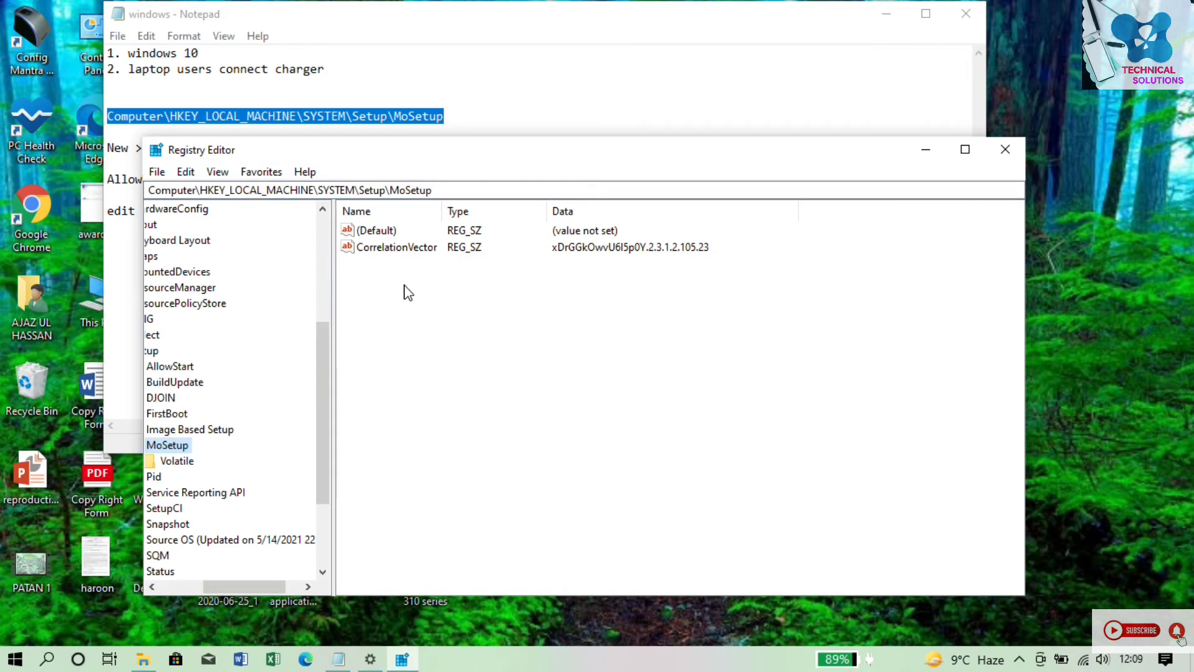
{"action": "right_click", "coordinate": [407, 292]}
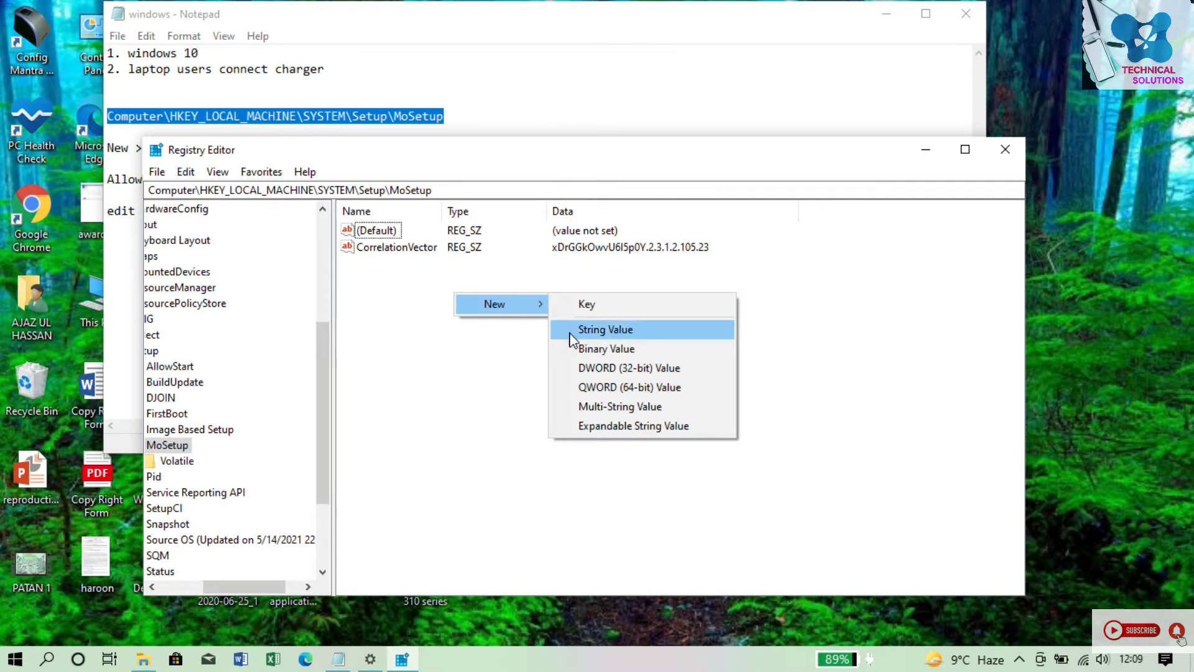
{"action": "mouse_move", "coordinate": [628, 368]}
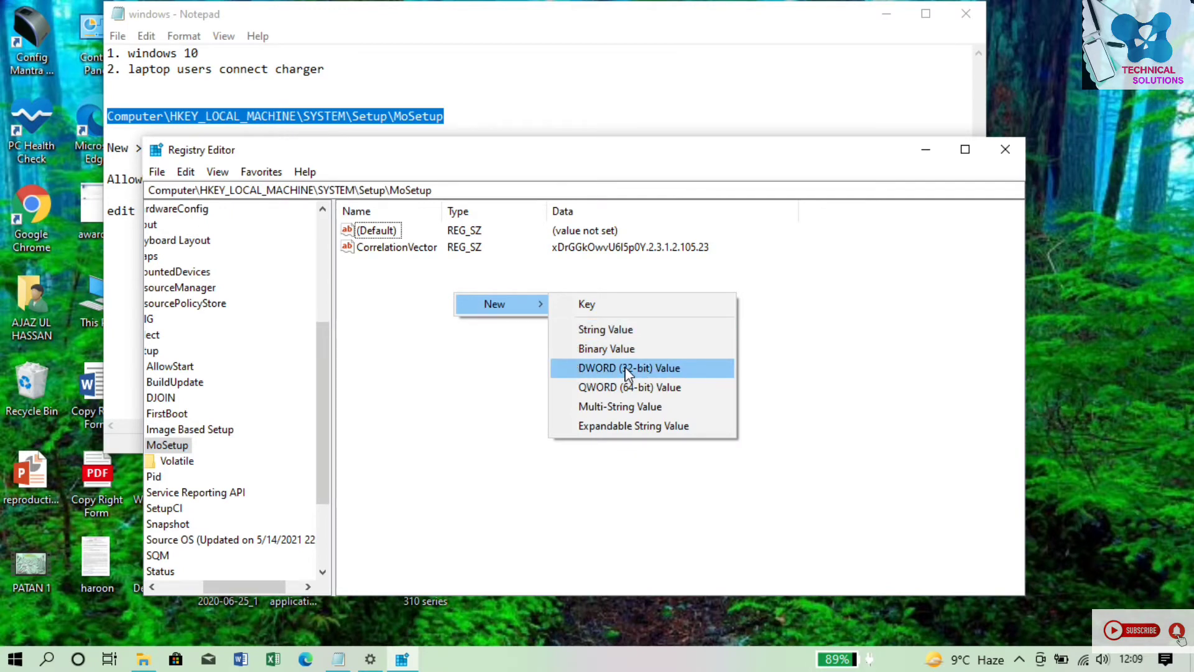
Step: Create a DWORD (32-bit) value in MoSetup and copy the AllowUpgradesWithUnsupportedTPMorCPU name from Notepad
{"action": "left_click", "coordinate": [629, 367]}
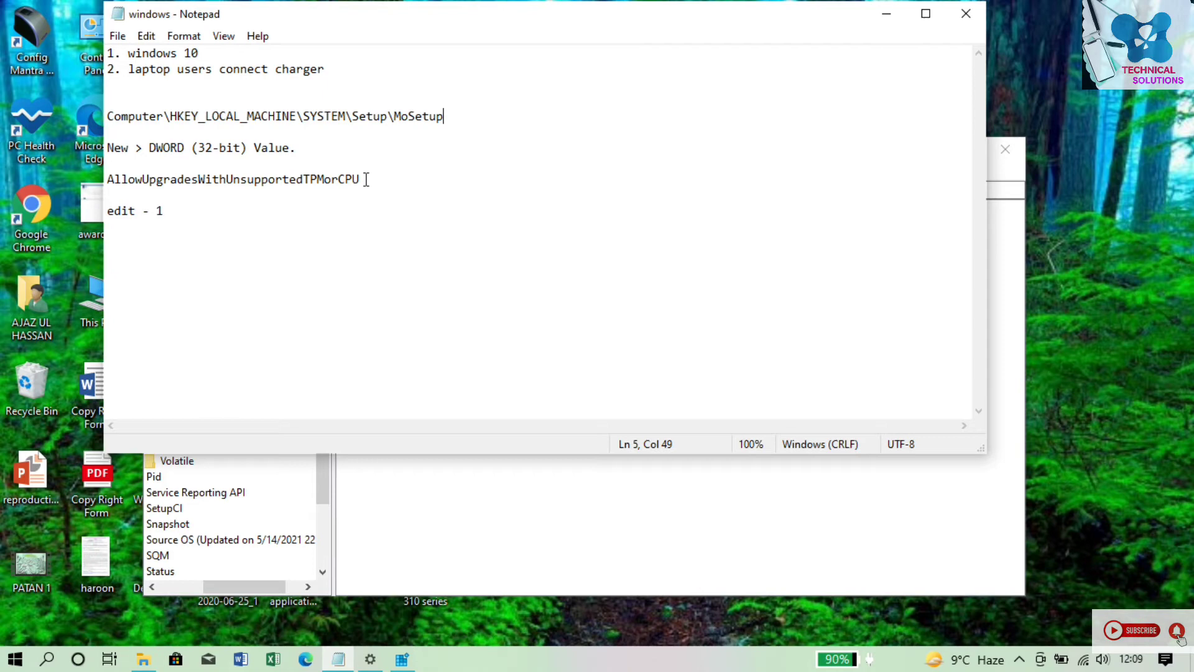
{"action": "double_click", "coordinate": [232, 179]}
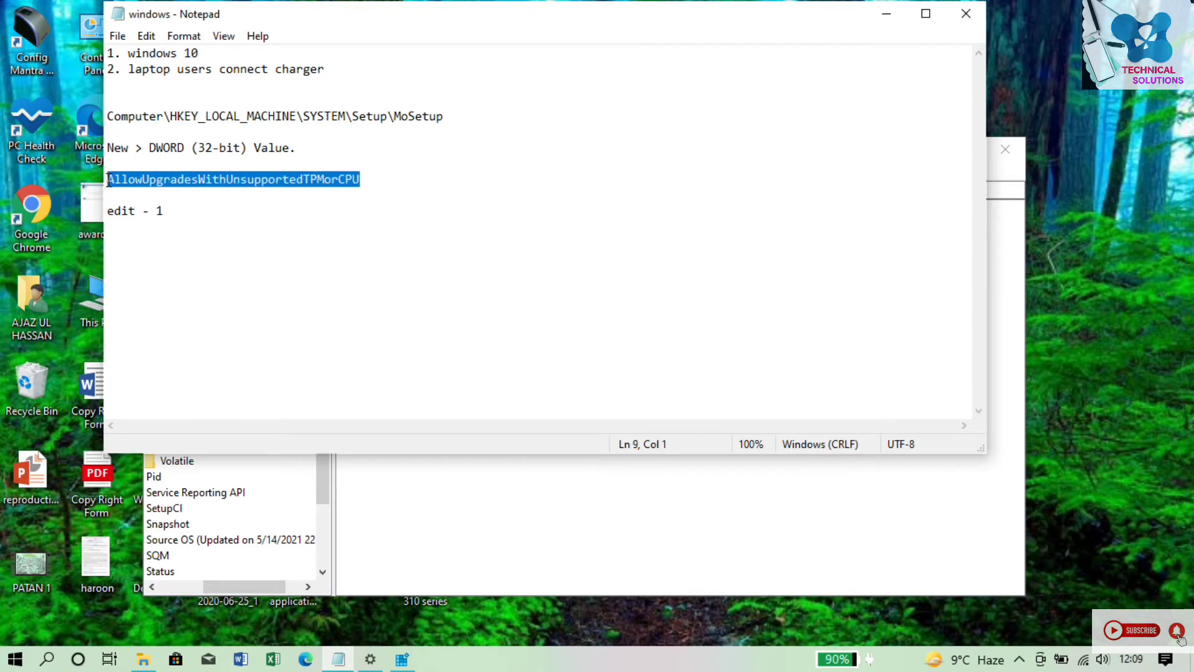
{"action": "right_click", "coordinate": [254, 189]}
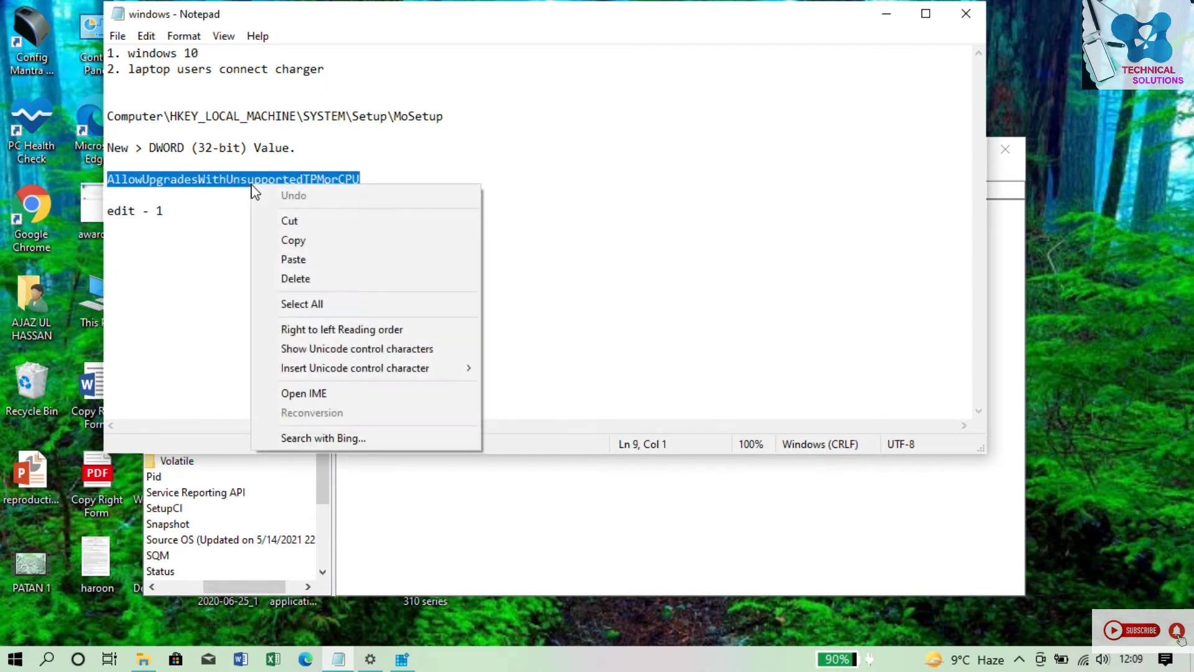
{"action": "left_click", "coordinate": [293, 240]}
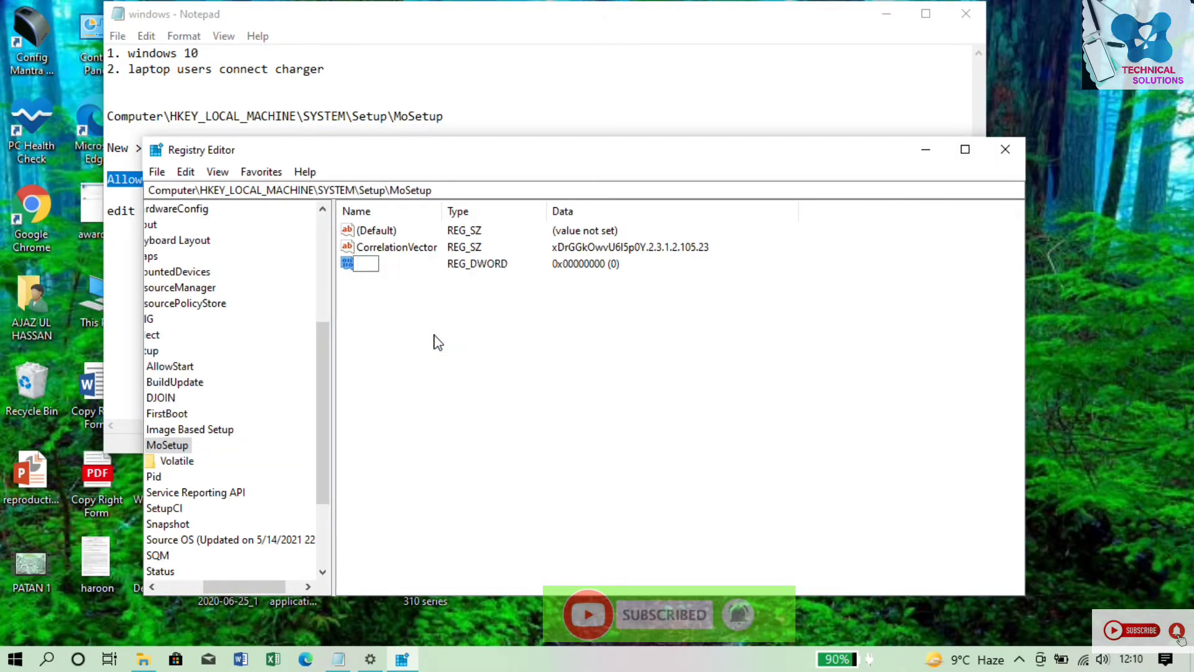
Step: Enter AllowUpgradesWithUnsupportedTPMorCPU as the new DWORD's name and confirm it
{"action": "type", "text": "AllowUpgradesWithUnsupportedTPMorCPU"}
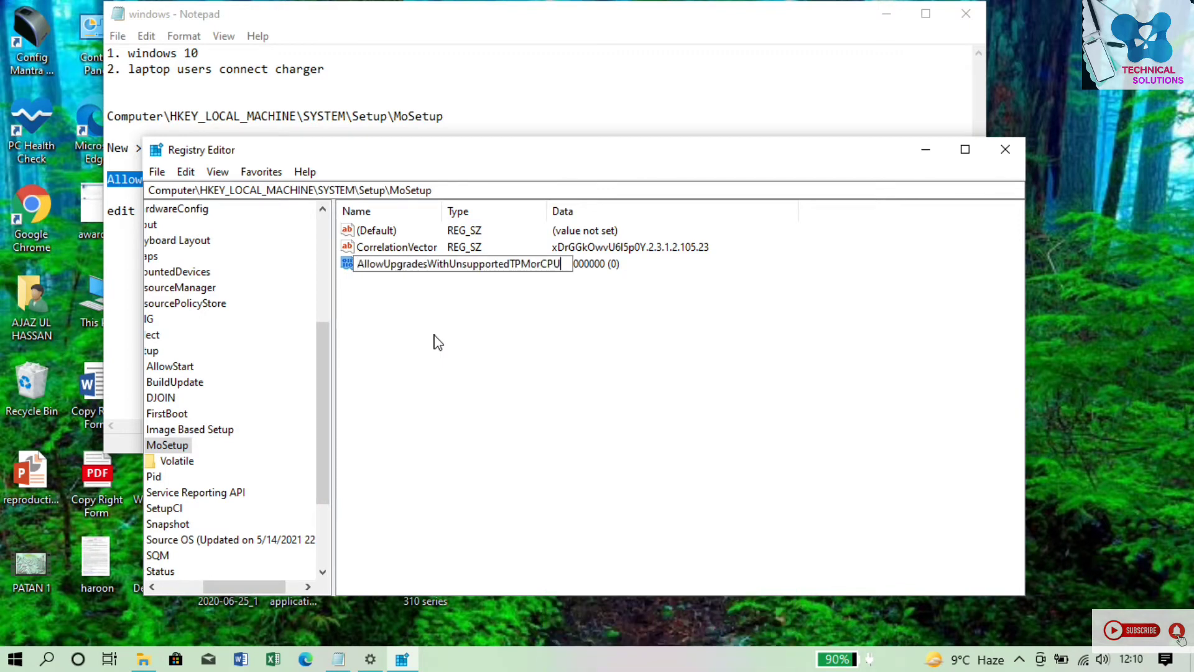
{"action": "key", "text": "Enter"}
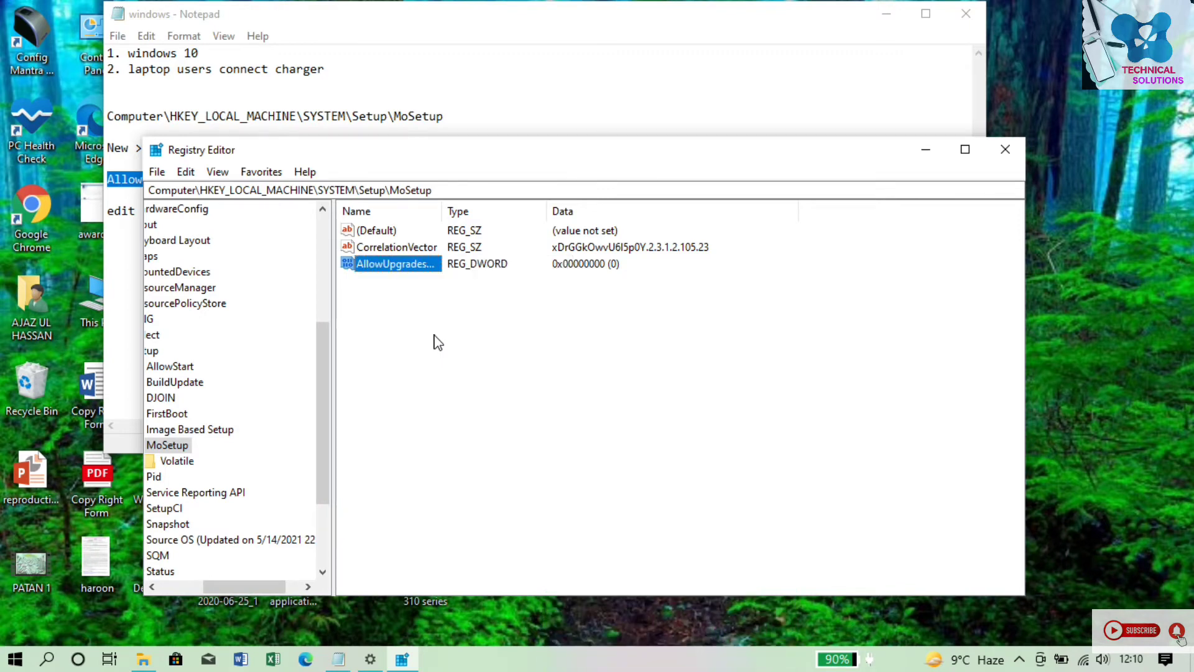
{"action": "mouse_move", "coordinate": [614, 273]}
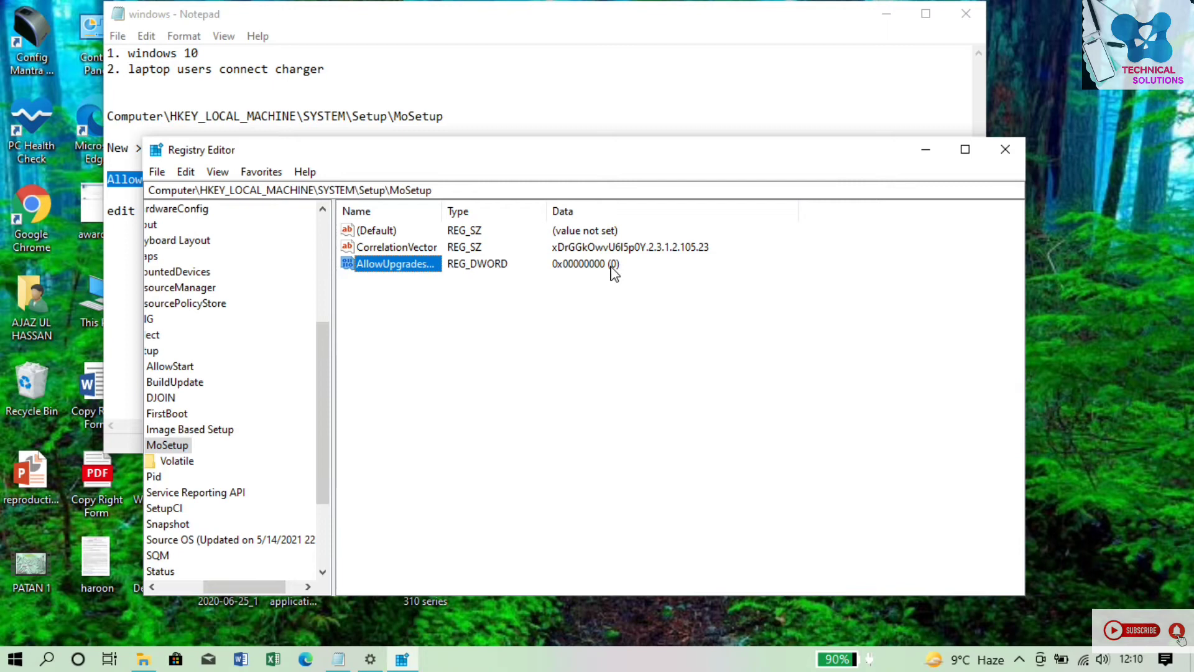
{"action": "mouse_move", "coordinate": [585, 271]}
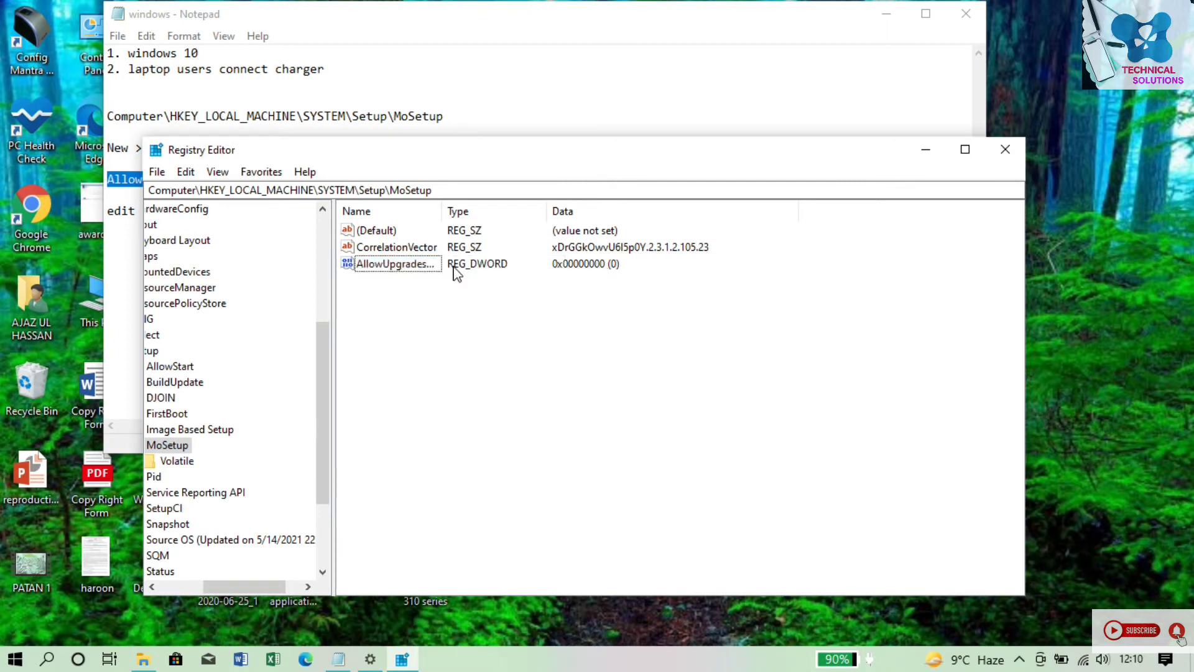
Step: Change AllowUpgradesWithUnsupportedTPMorCPU's value data from 0 to 1 and confirm
{"action": "right_click", "coordinate": [393, 264]}
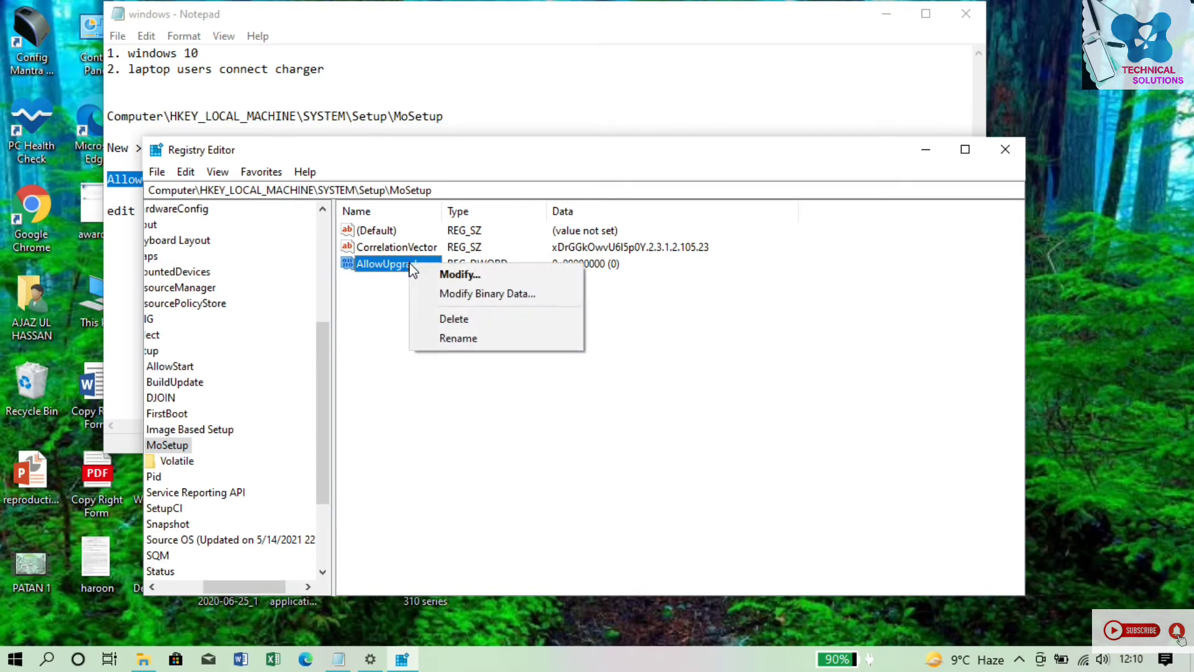
{"action": "left_click", "coordinate": [460, 275]}
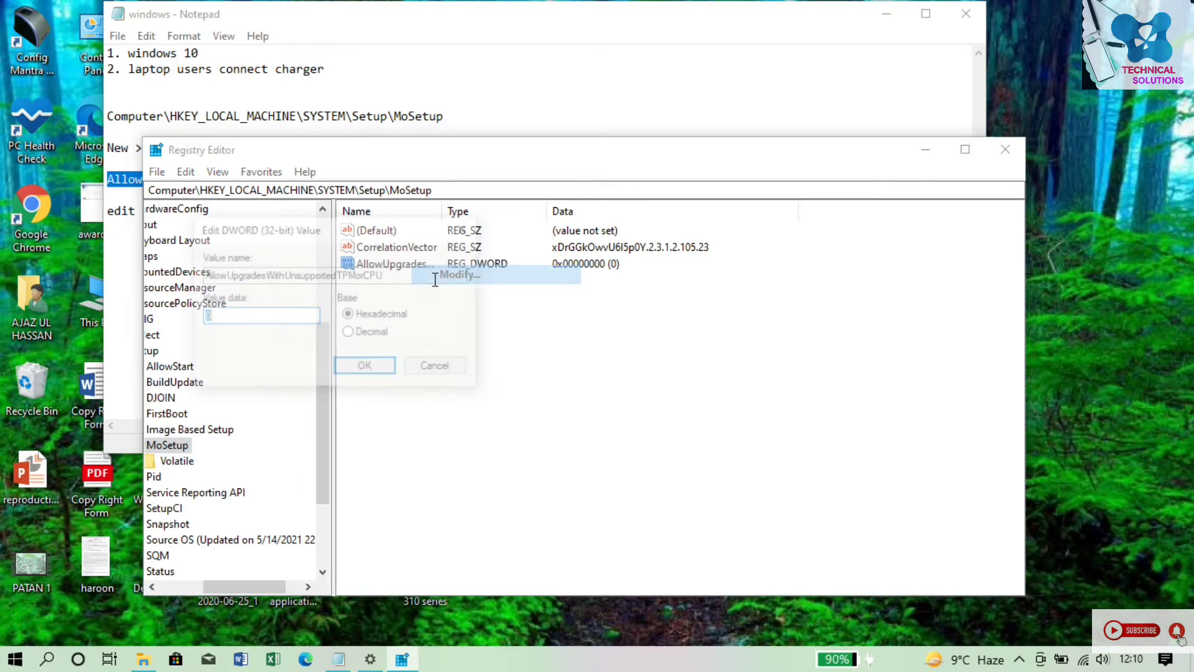
{"action": "left_click", "coordinate": [459, 274]}
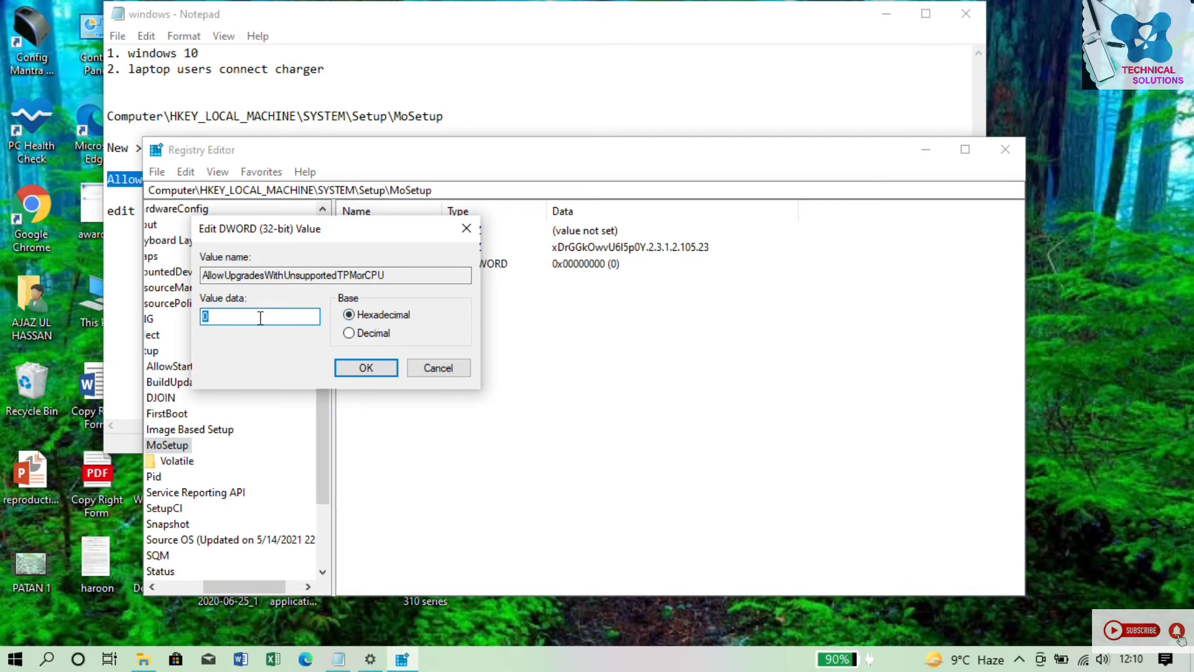
{"action": "type", "text": "1"}
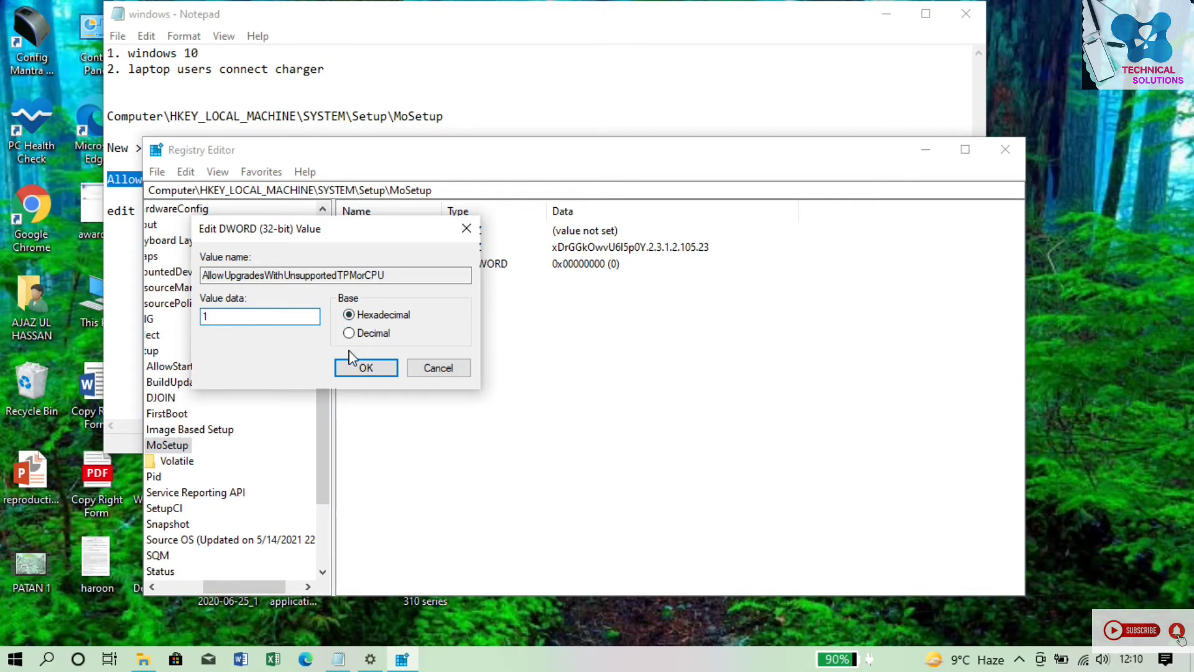
{"action": "left_click", "coordinate": [365, 368]}
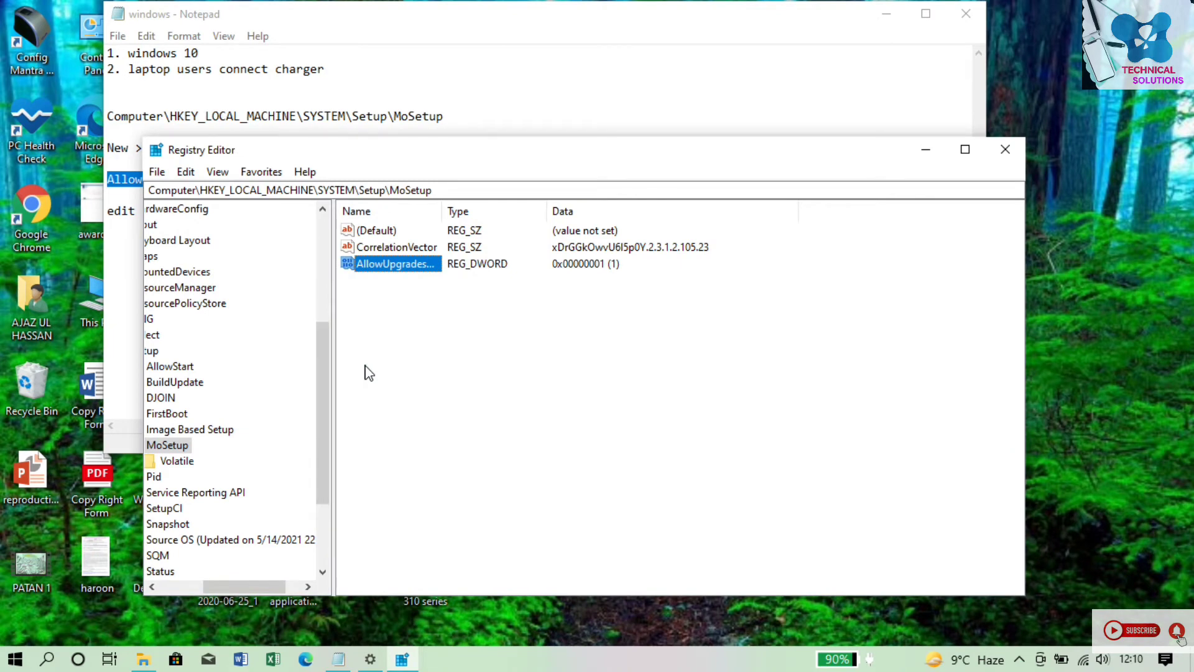
{"action": "mouse_move", "coordinate": [585, 298]}
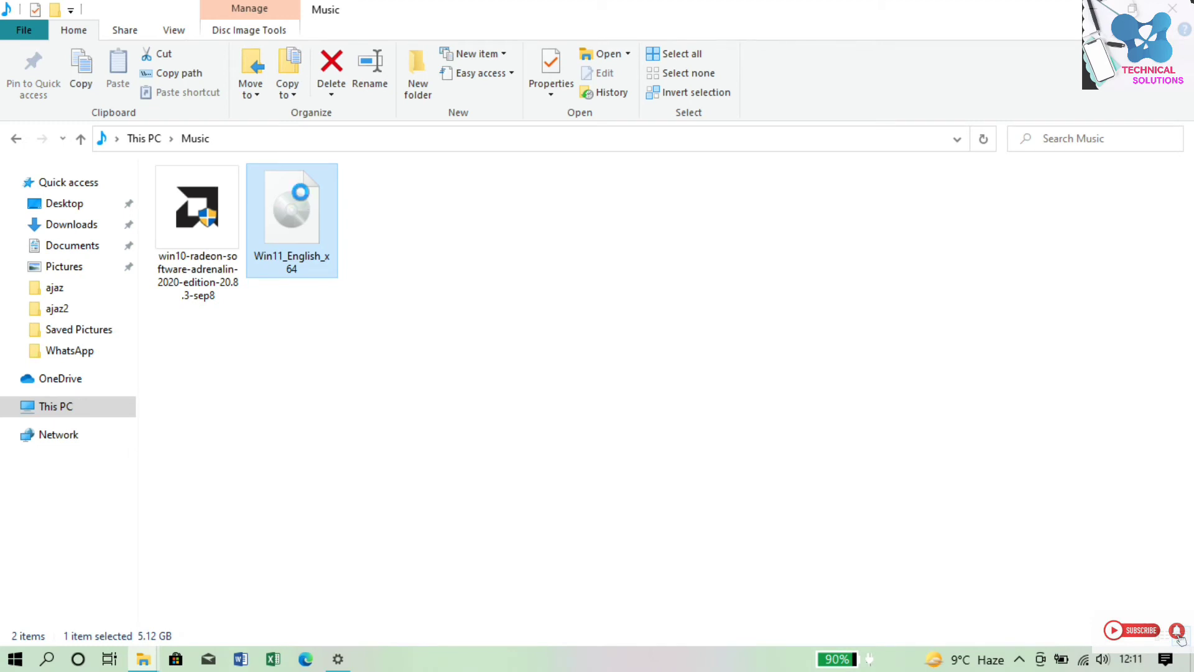
Step: Mount Win11_English_x64 as DVD Drive (F:) and run its setup program
{"action": "right_click", "coordinate": [292, 206]}
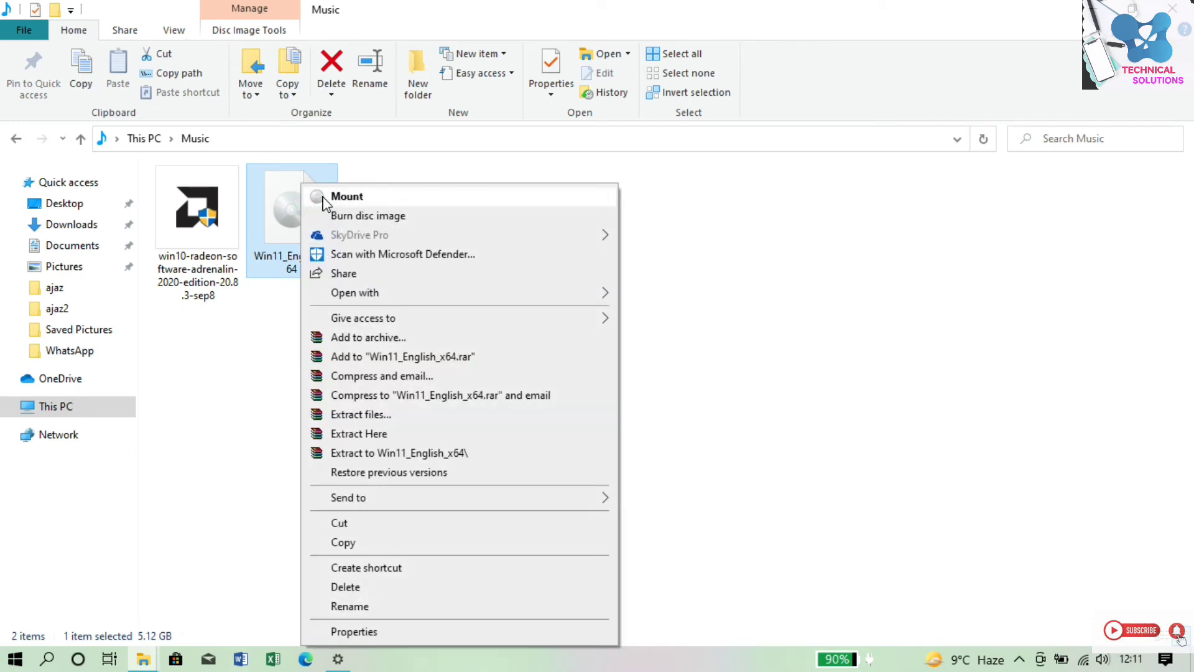
{"action": "left_click", "coordinate": [346, 196]}
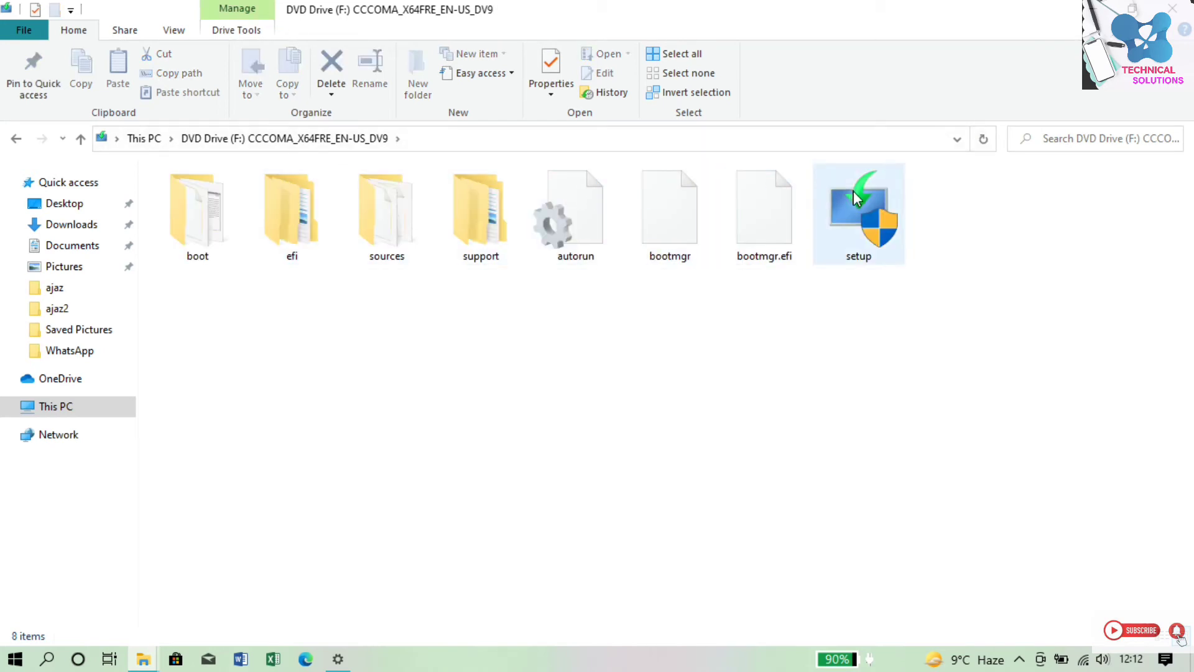
{"action": "left_click", "coordinate": [858, 211]}
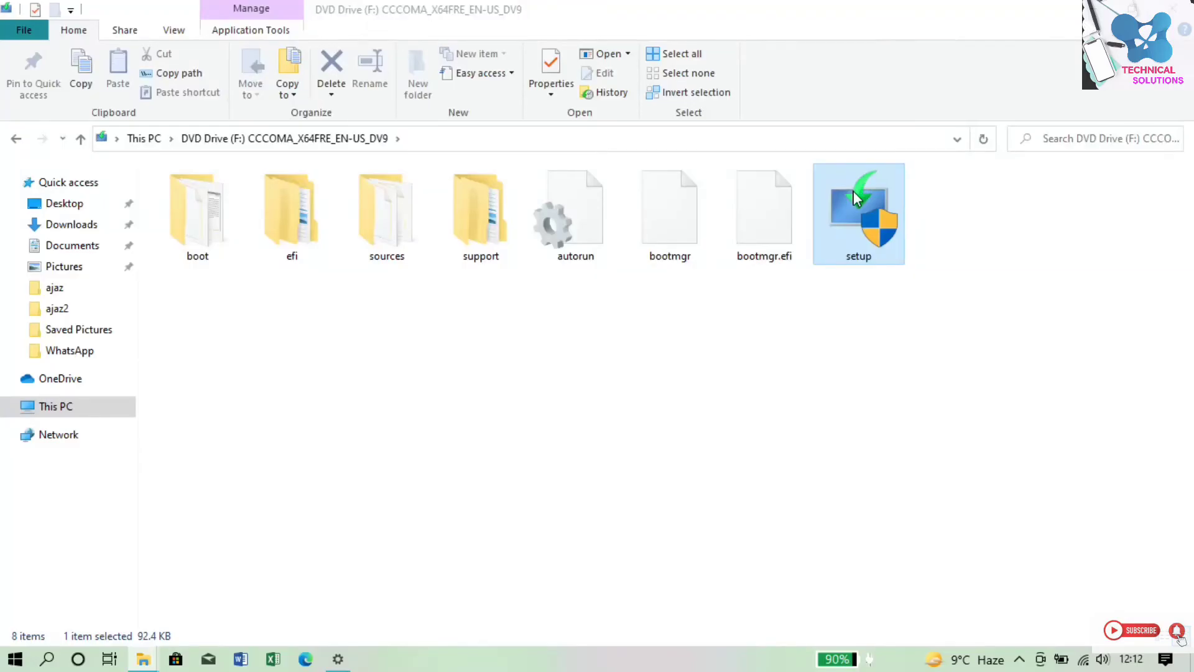
{"action": "double_click", "coordinate": [858, 213]}
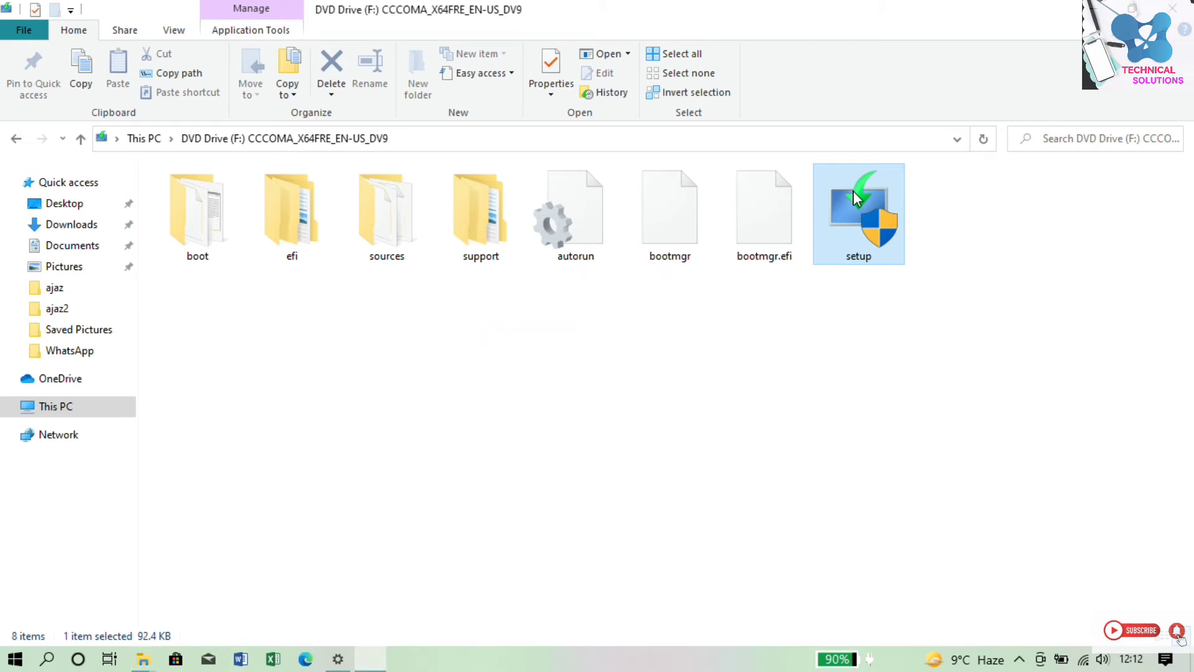
{"action": "double_click", "coordinate": [859, 213]}
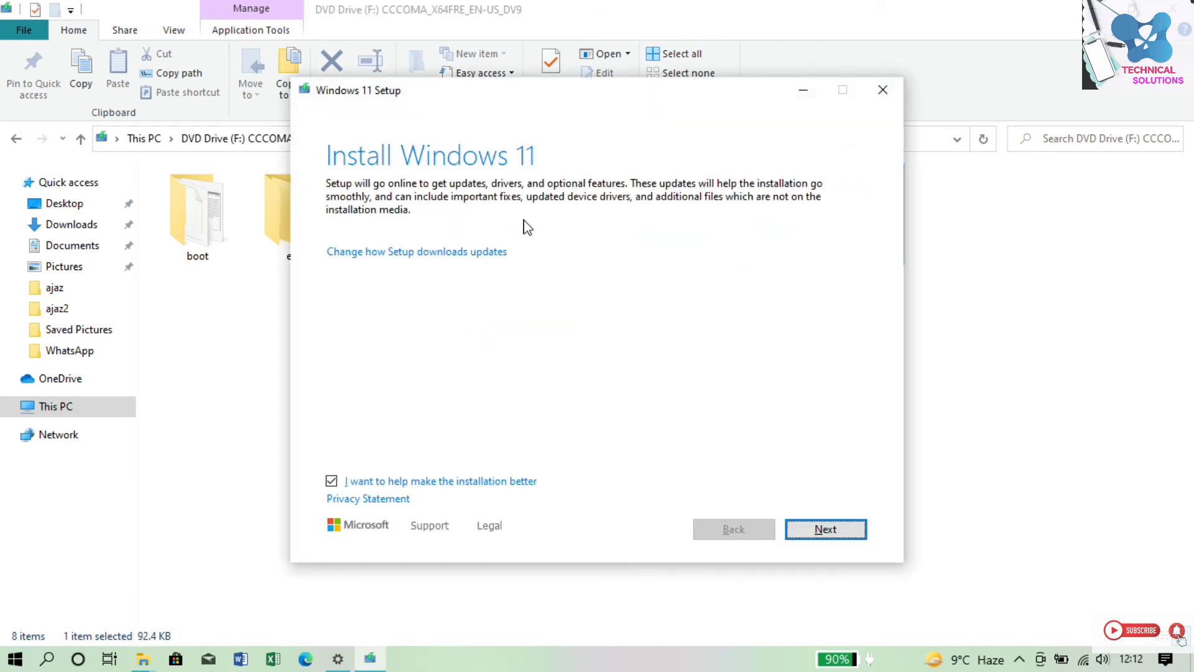
{"action": "mouse_move", "coordinate": [620, 369]}
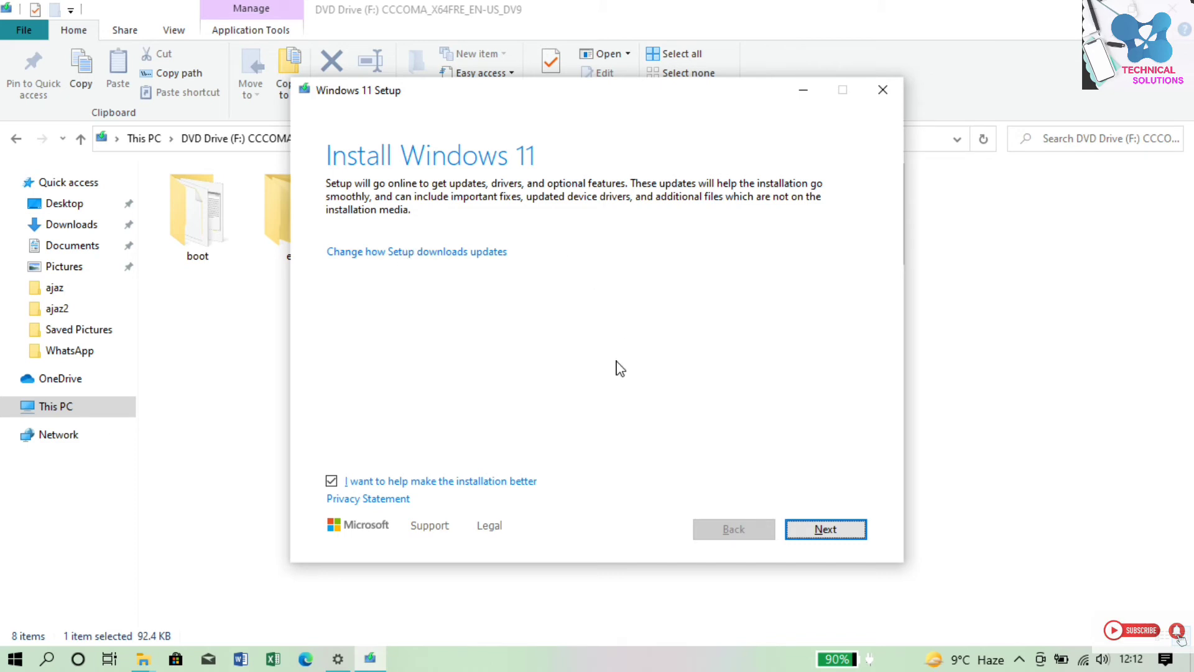
Step: Uncheck 'I want to help make the installation better', then accept the Windows 11 license terms
{"action": "left_click", "coordinate": [332, 481]}
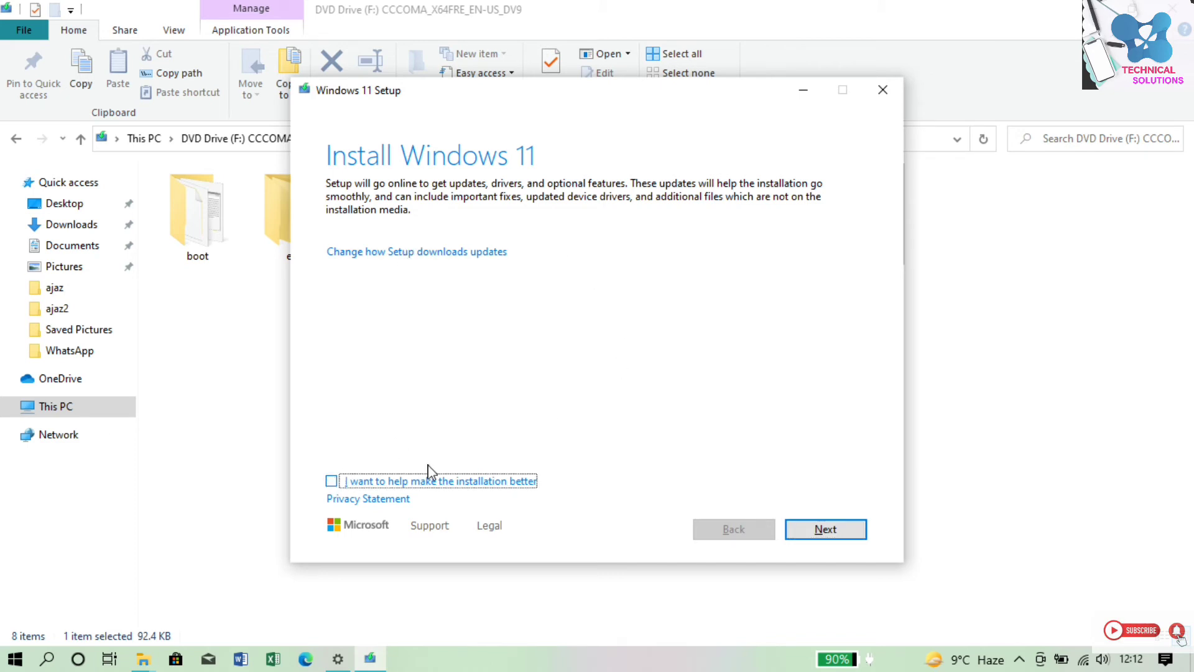
{"action": "left_click", "coordinate": [825, 528]}
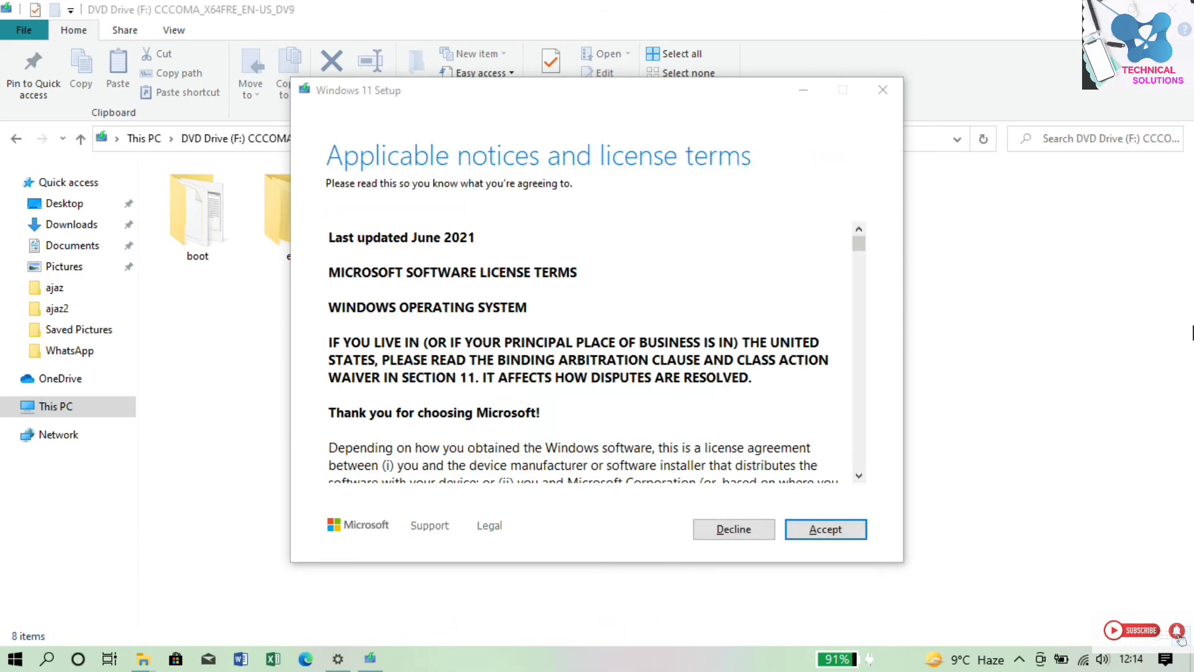
{"action": "scroll", "scroll_direction": "down", "scroll_amount": 3}
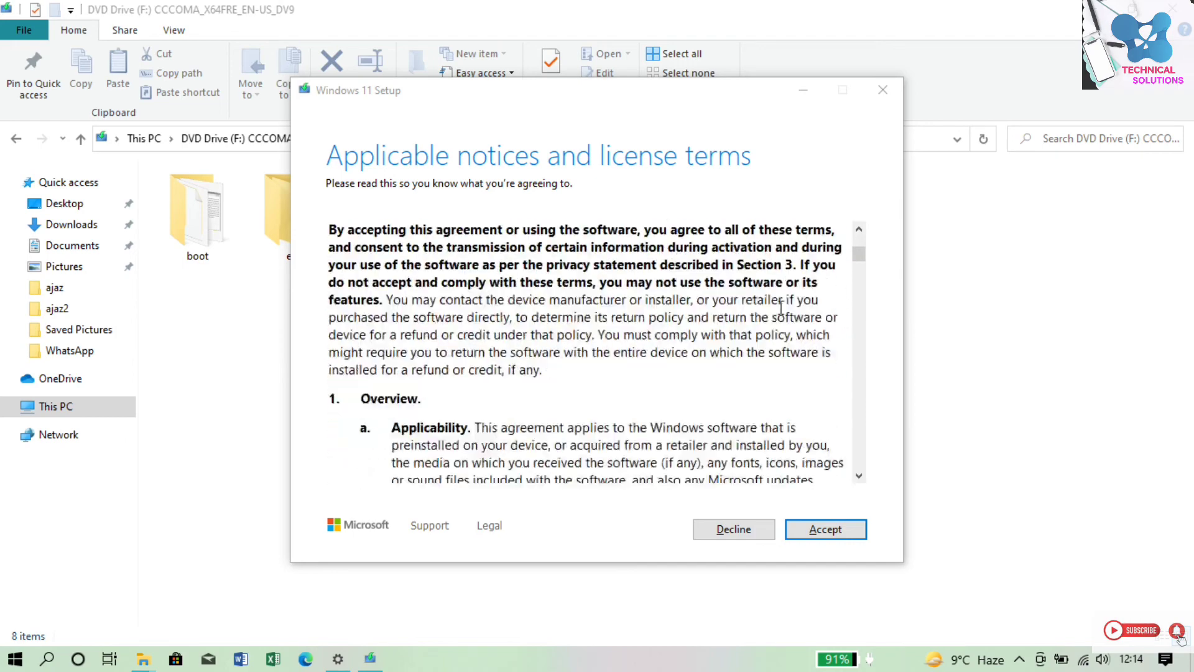
{"action": "left_click", "coordinate": [824, 529]}
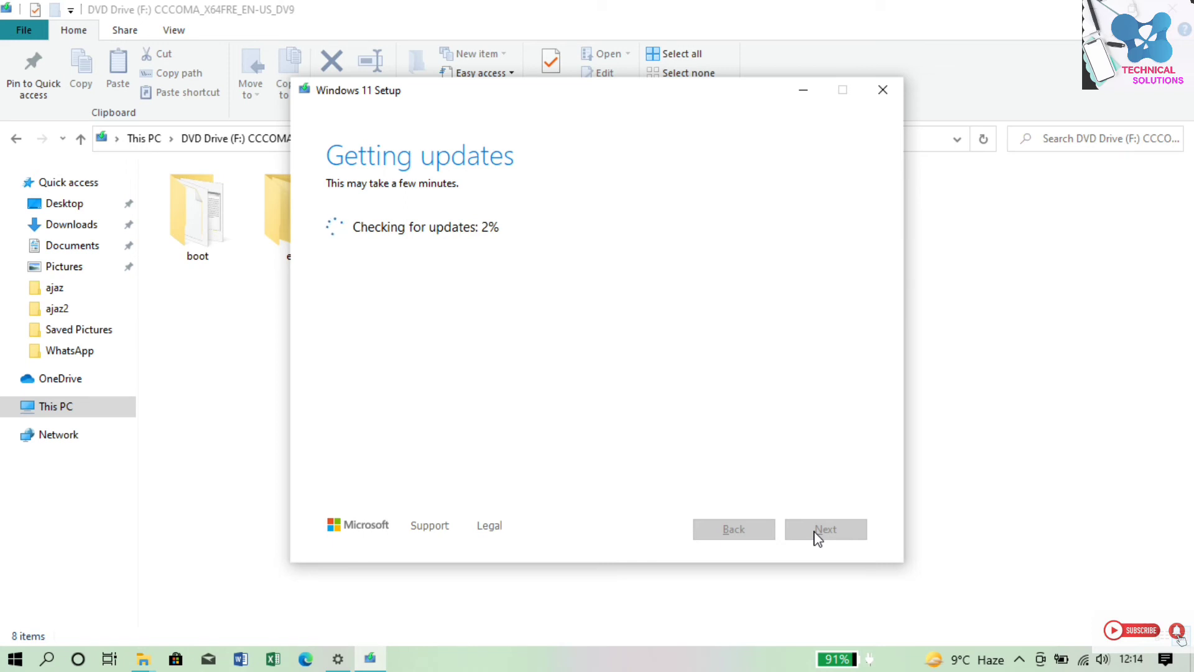
{"action": "mouse_move", "coordinate": [767, 412]}
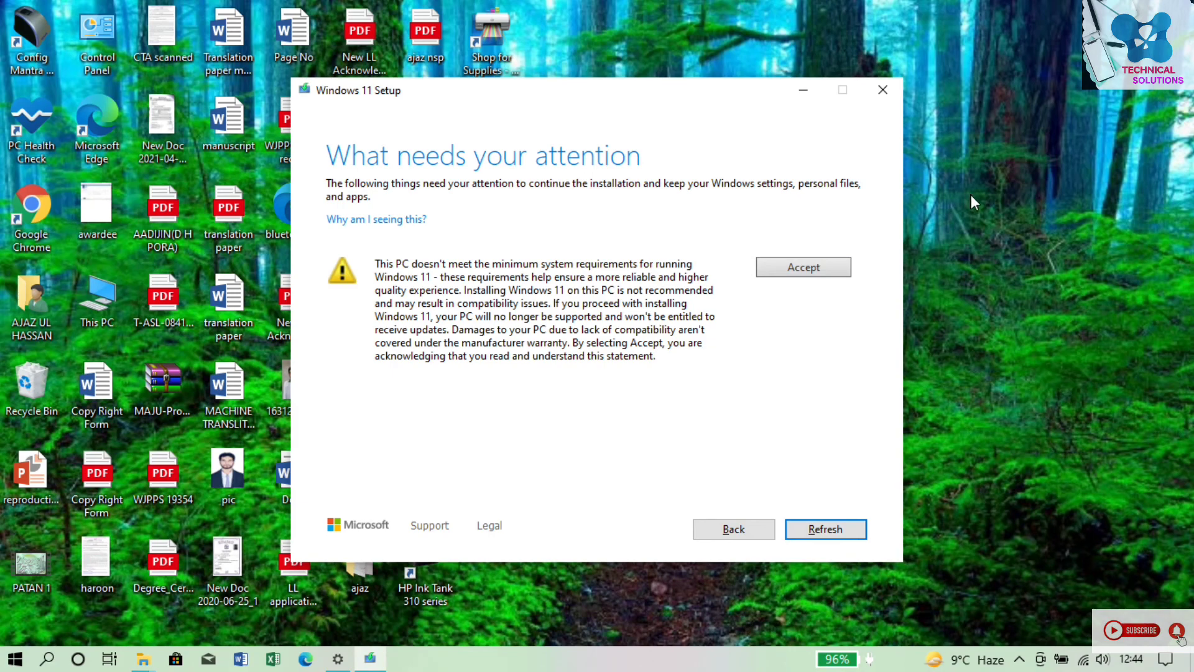
Step: Accept the unsupported-hardware warning and install Windows 11 Home Single Language, keeping files and apps
{"action": "left_click", "coordinate": [803, 267]}
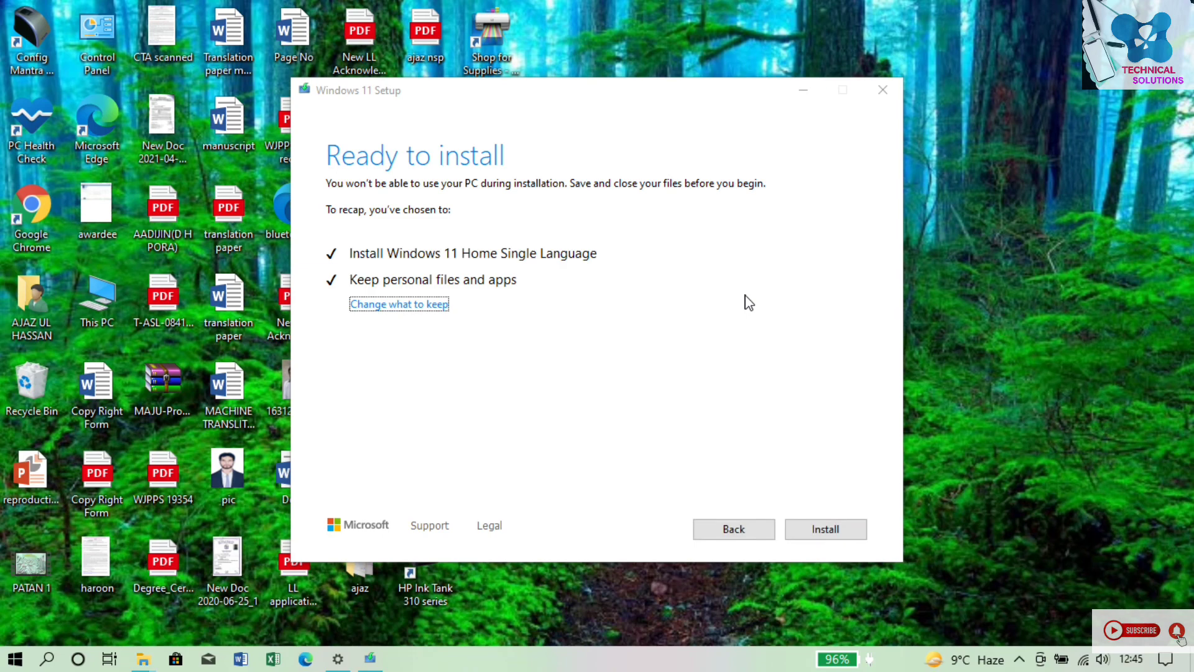
{"action": "mouse_move", "coordinate": [838, 523]}
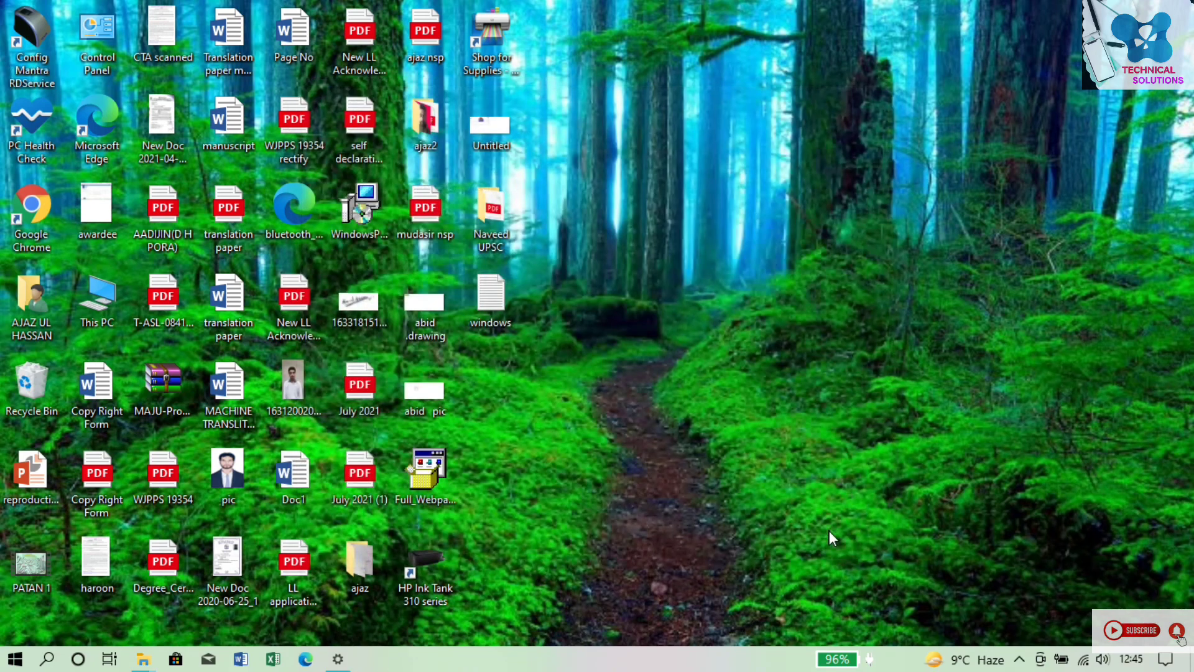
{"action": "left_click", "coordinate": [14, 658]}
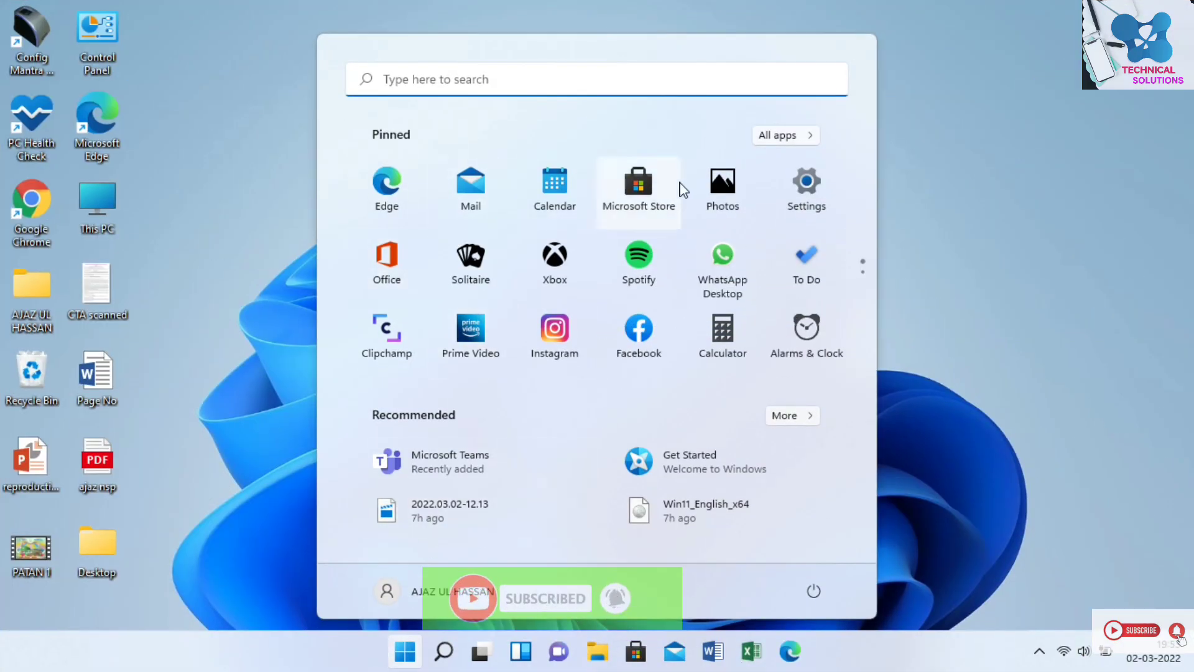
{"action": "mouse_move", "coordinate": [806, 183]}
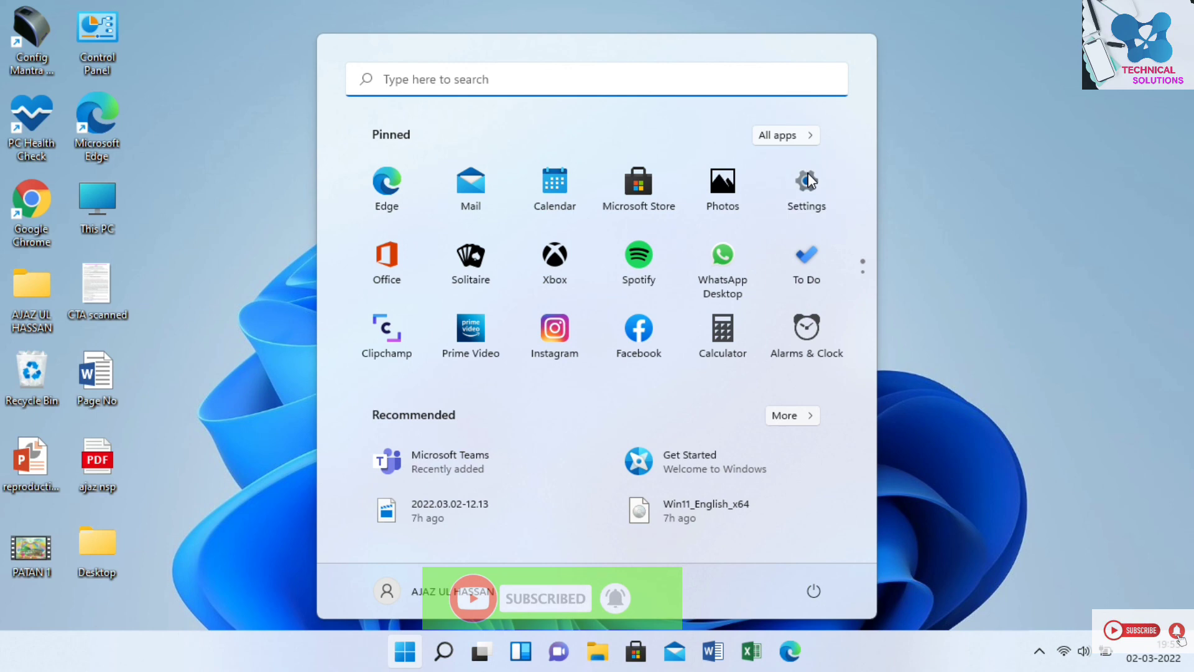
Step: Show Windows 11 Home Single Language 21H2, build 22000.493, on Settings' About page
{"action": "left_click", "coordinate": [805, 187]}
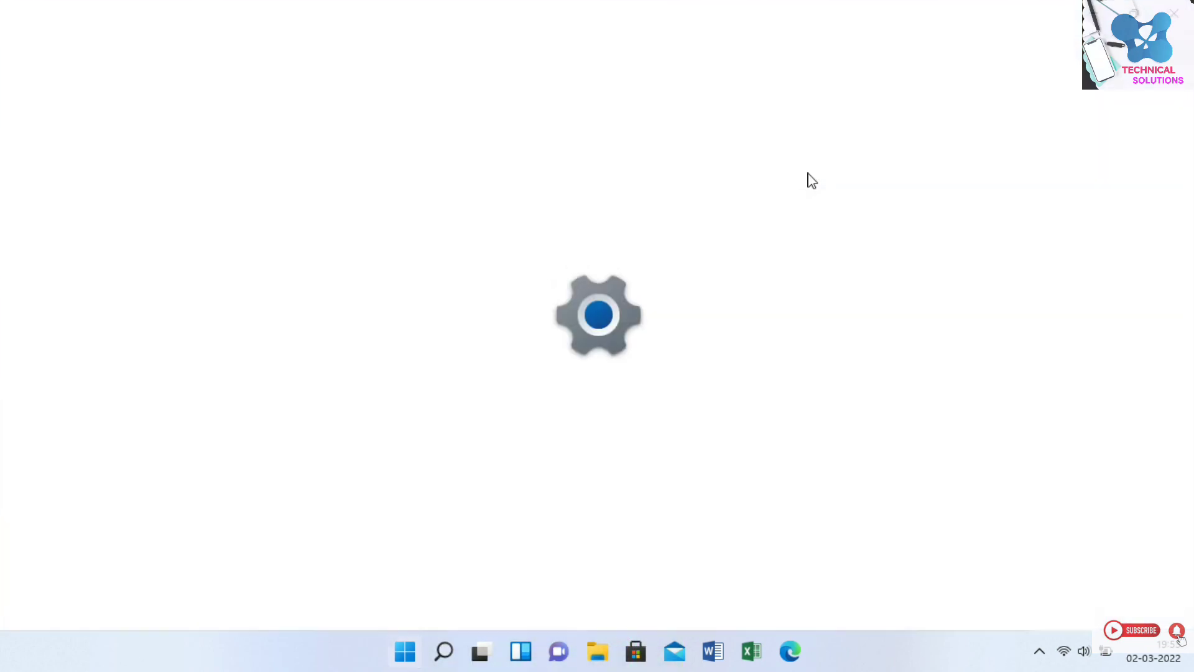
{"action": "left_click", "coordinate": [808, 652]}
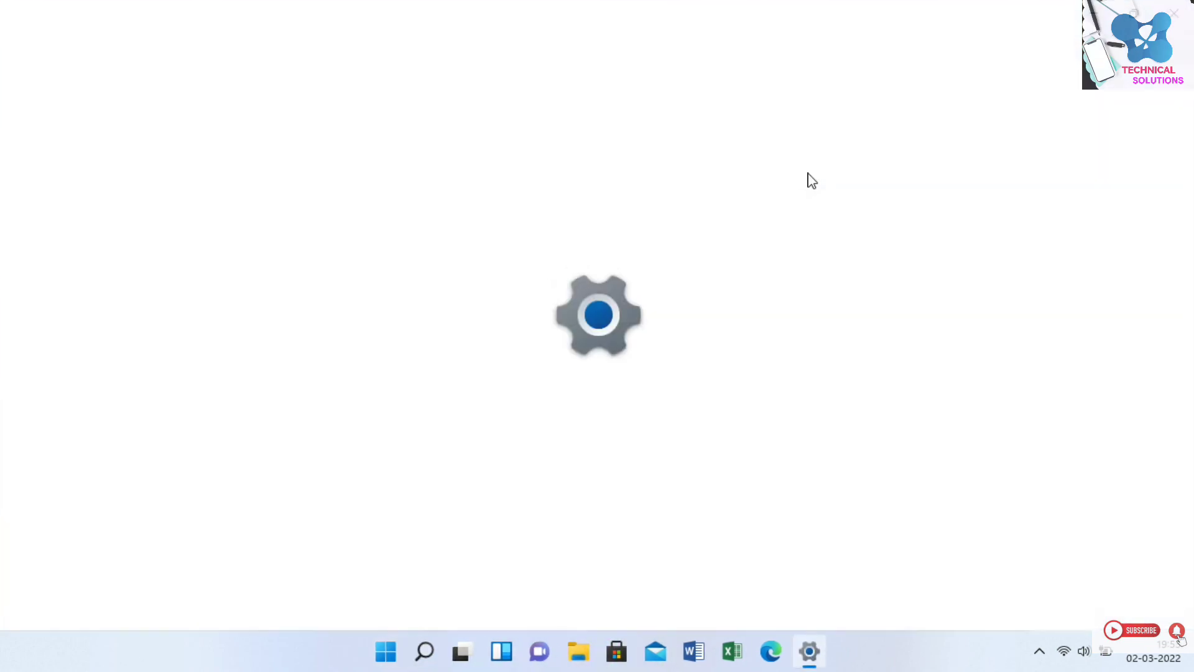
{"action": "left_click", "coordinate": [809, 651]}
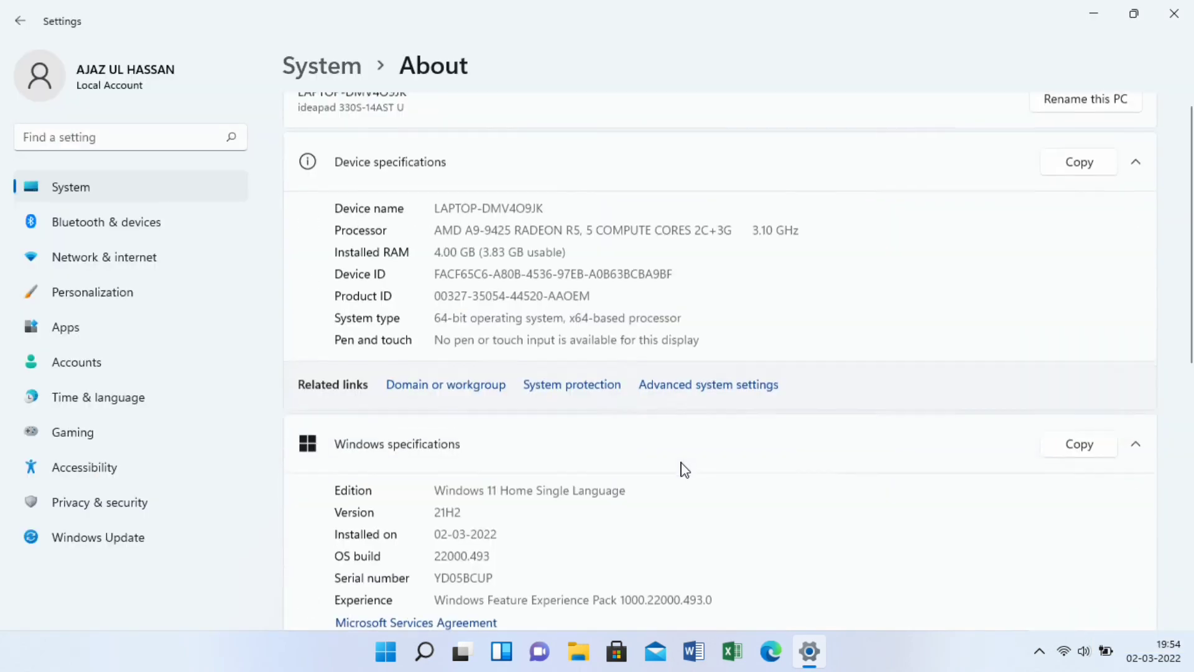